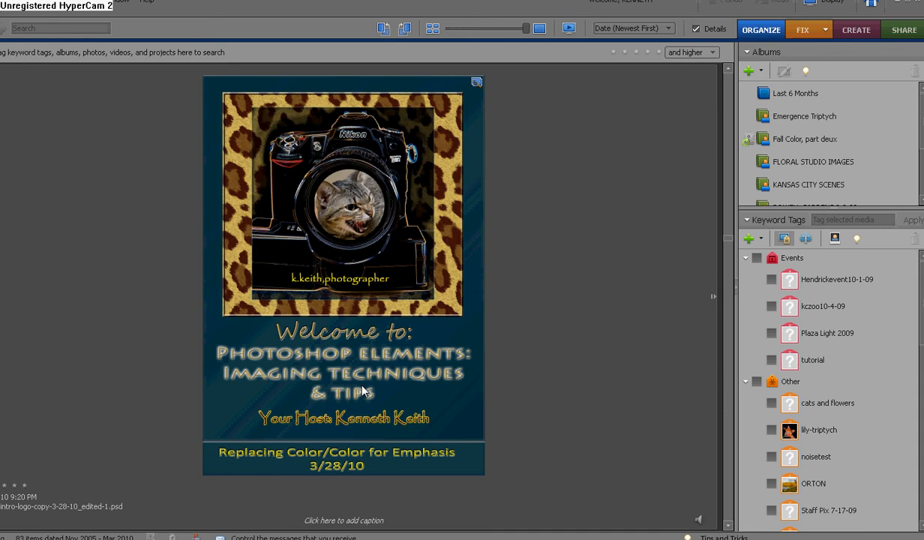
mouse_move(453, 448)
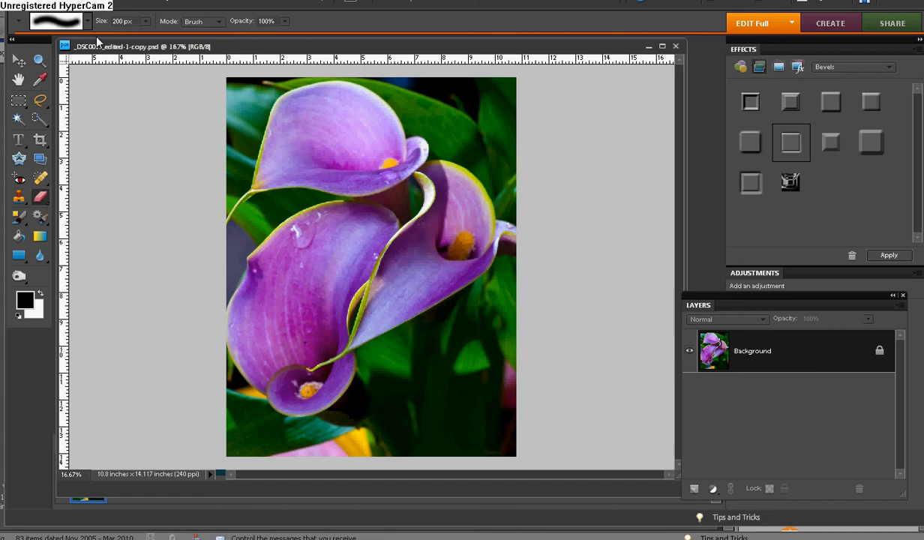
mouse_move(561, 166)
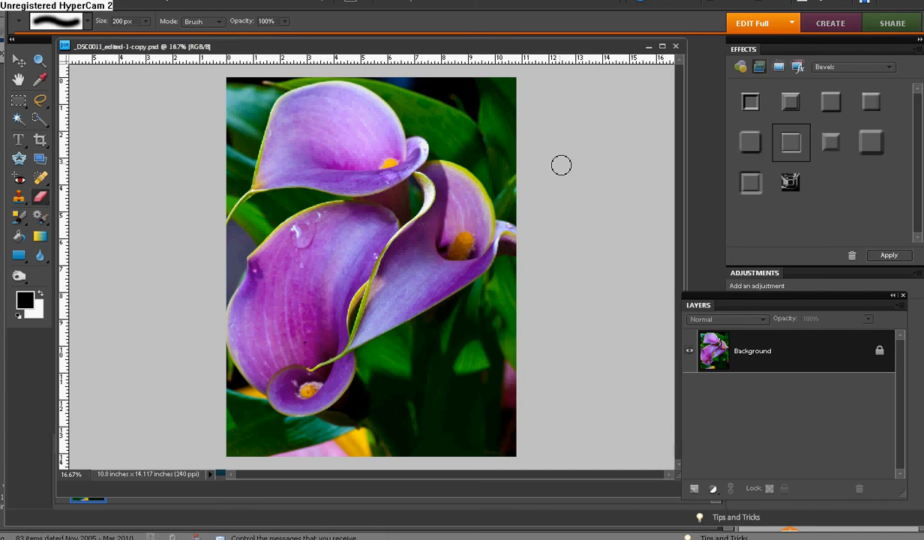
mouse_move(756, 358)
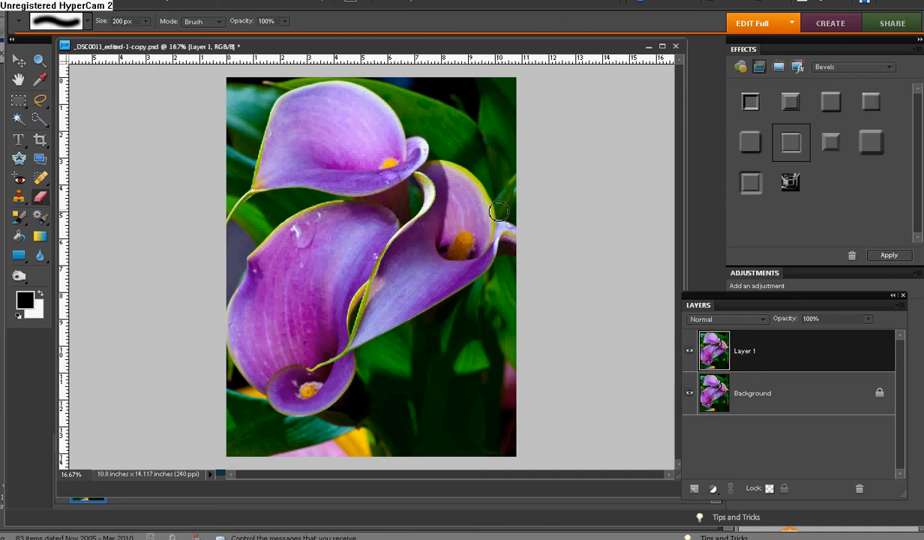
mouse_move(377, 182)
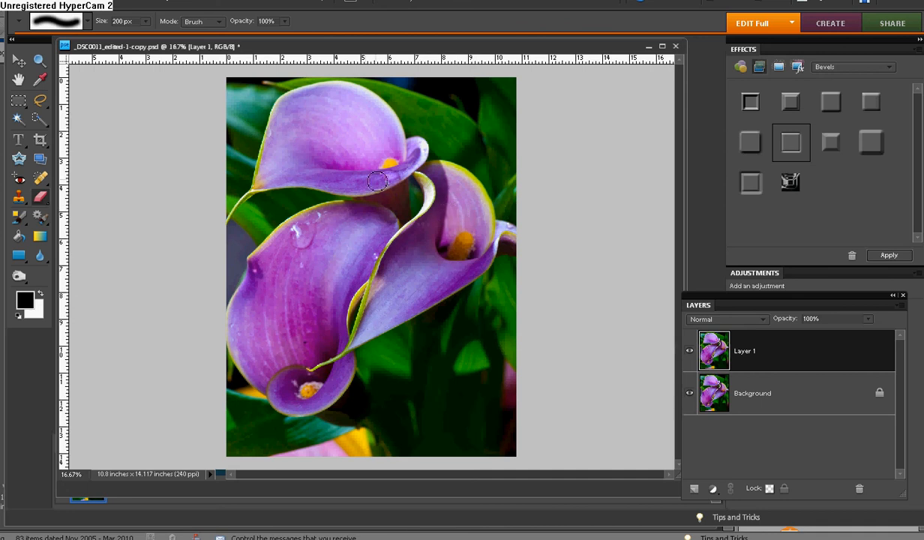
mouse_move(352, 168)
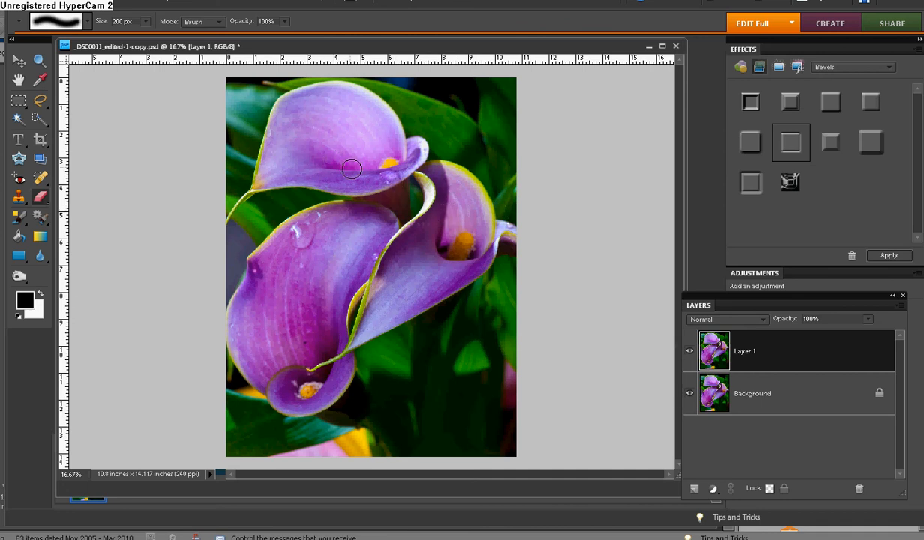
mouse_move(391, 163)
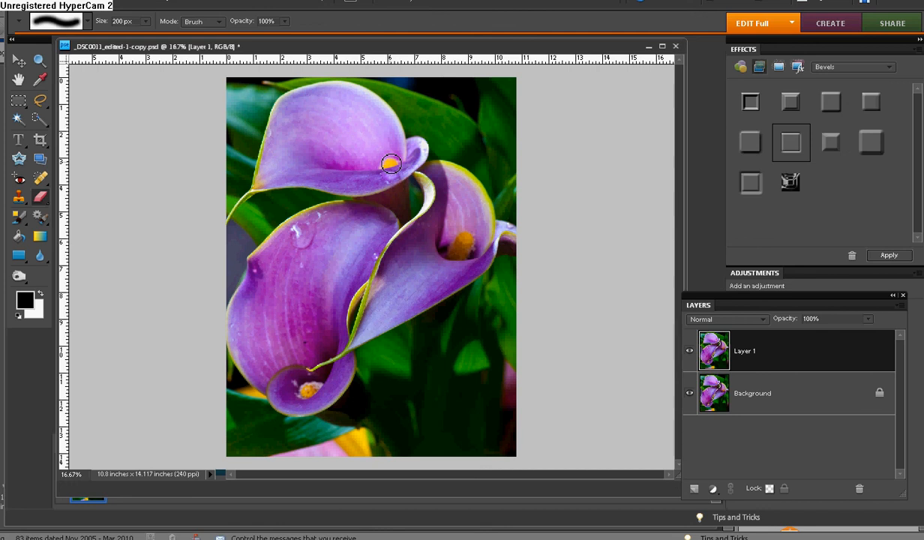
mouse_move(351, 156)
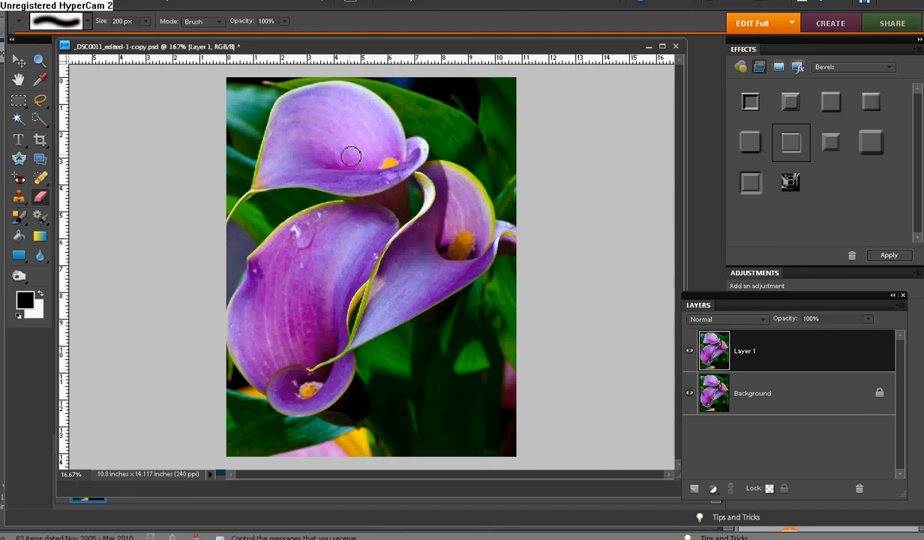
mouse_move(126, 222)
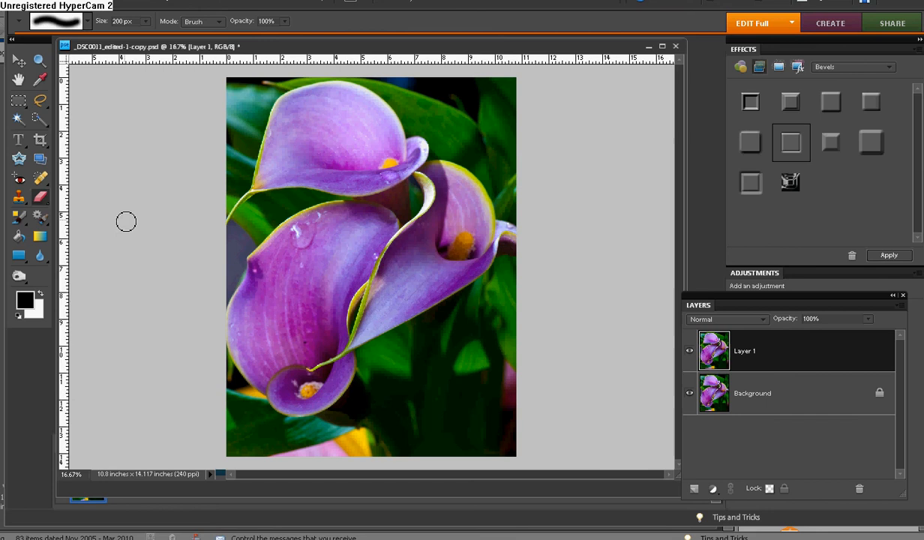
- Choose the Color Replacement Tool from the brush tool group
click(19, 217)
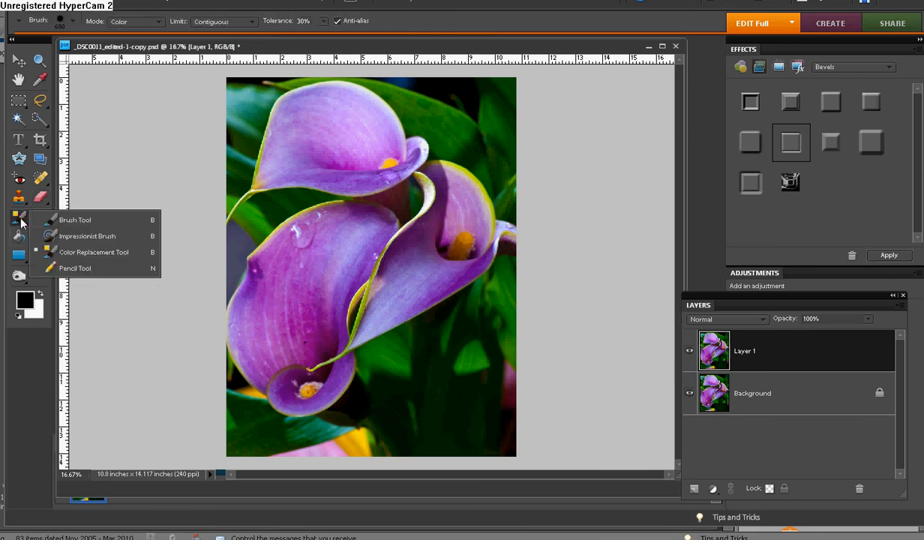
mouse_move(25, 223)
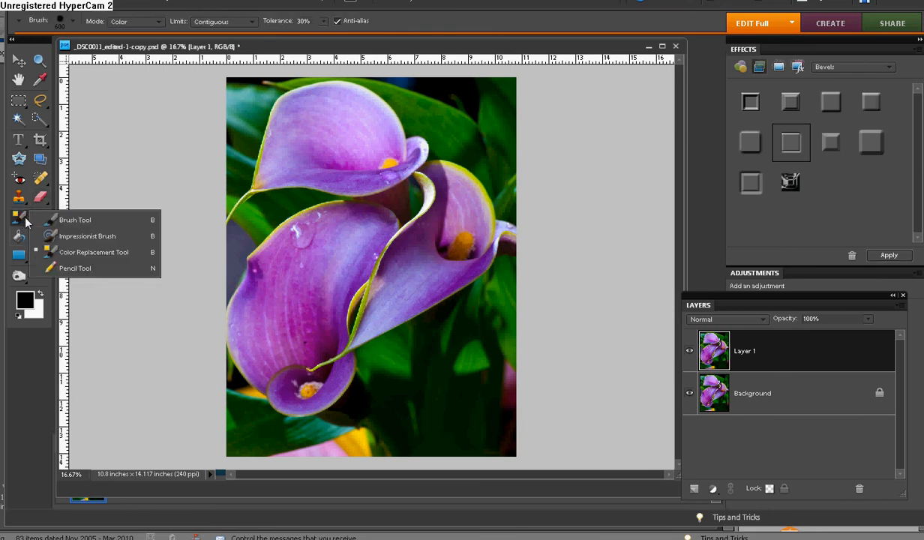
mouse_move(89, 269)
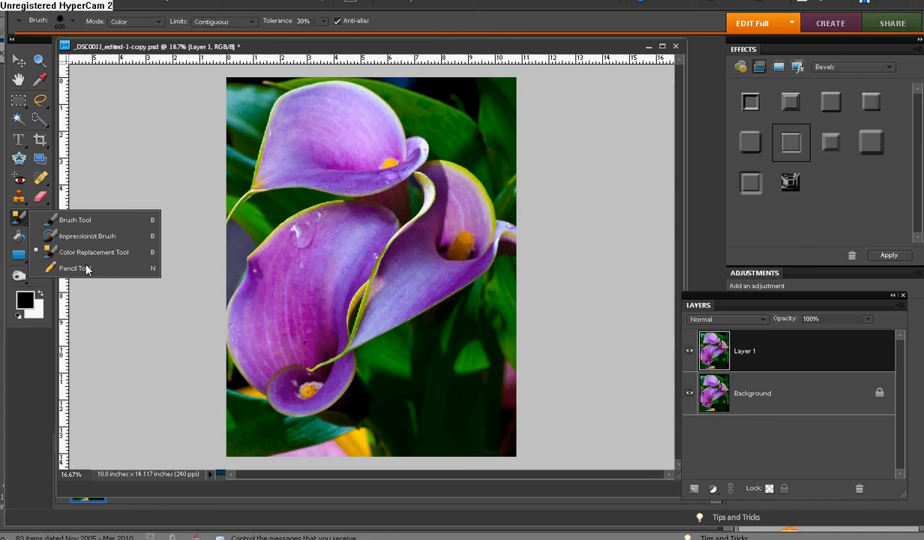
mouse_move(90, 256)
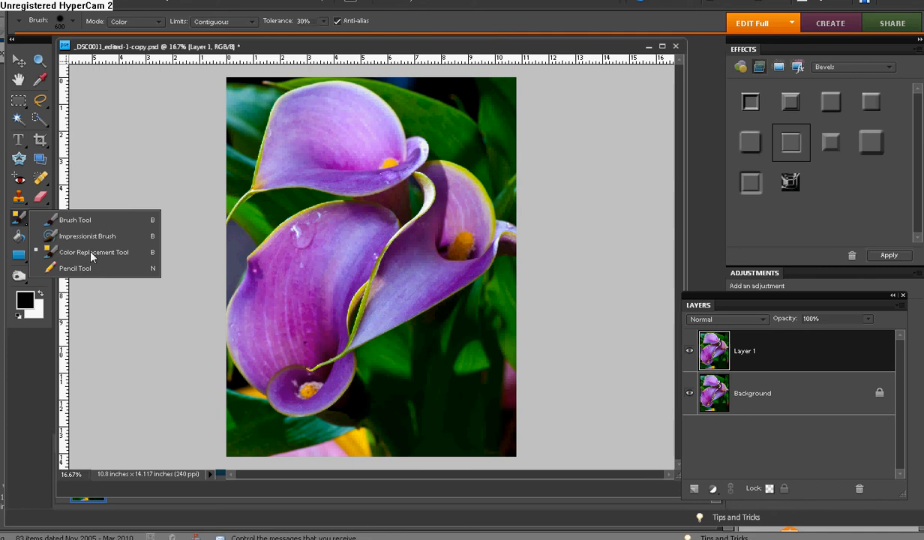
mouse_move(121, 260)
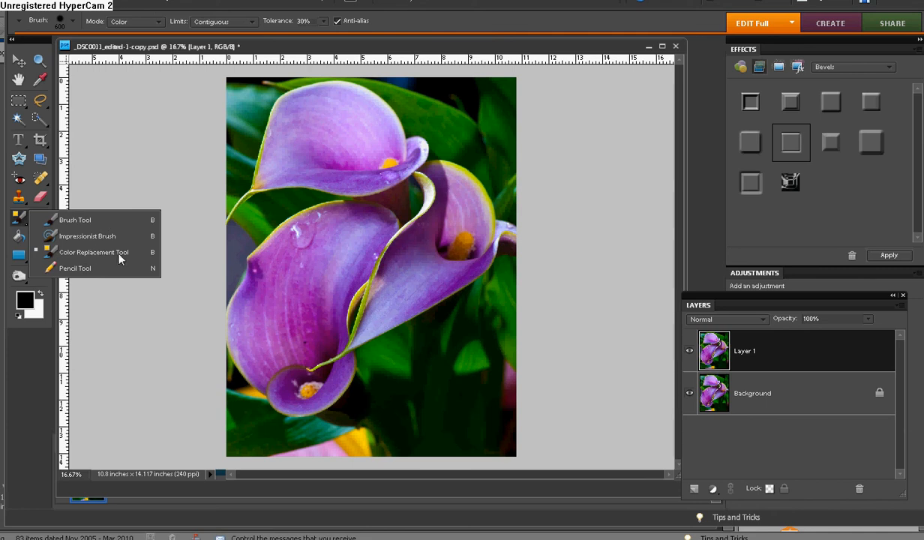
mouse_move(84, 258)
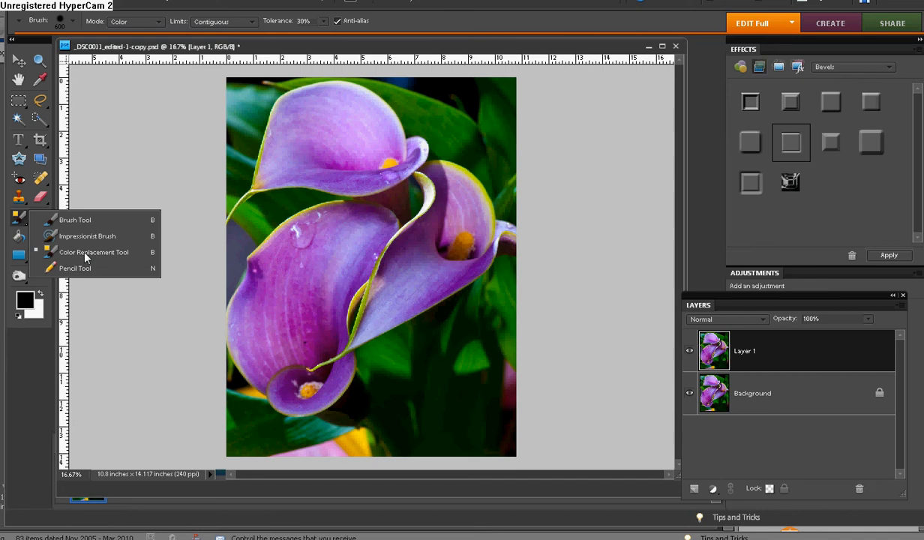
click(94, 252)
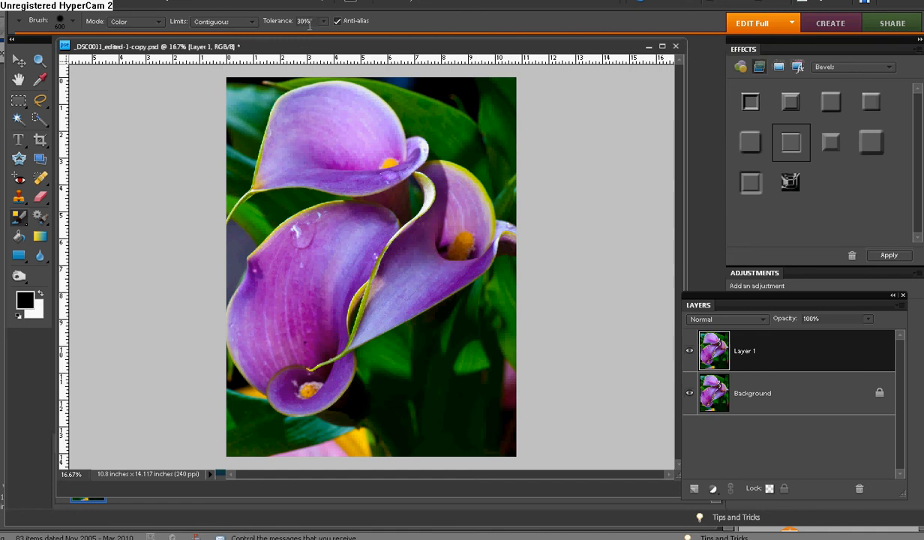
mouse_move(307, 24)
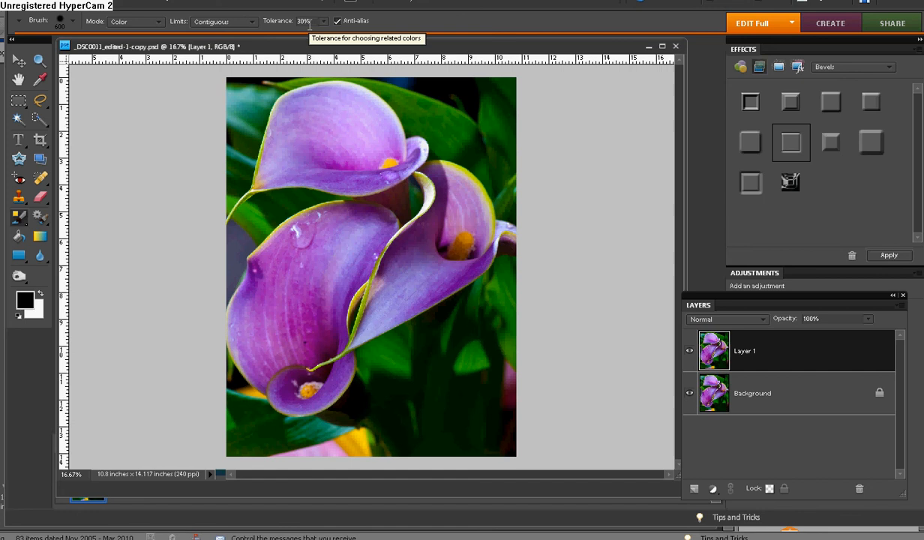
mouse_move(296, 51)
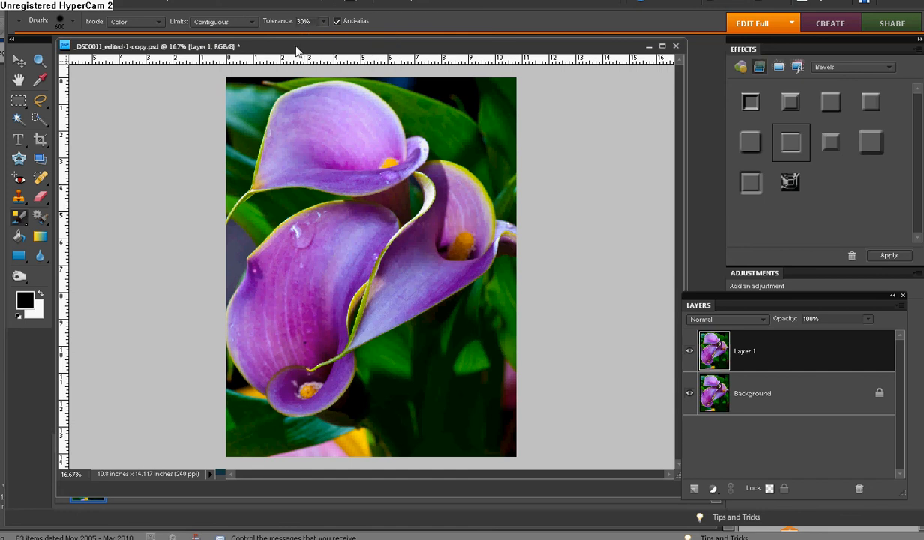
mouse_move(142, 138)
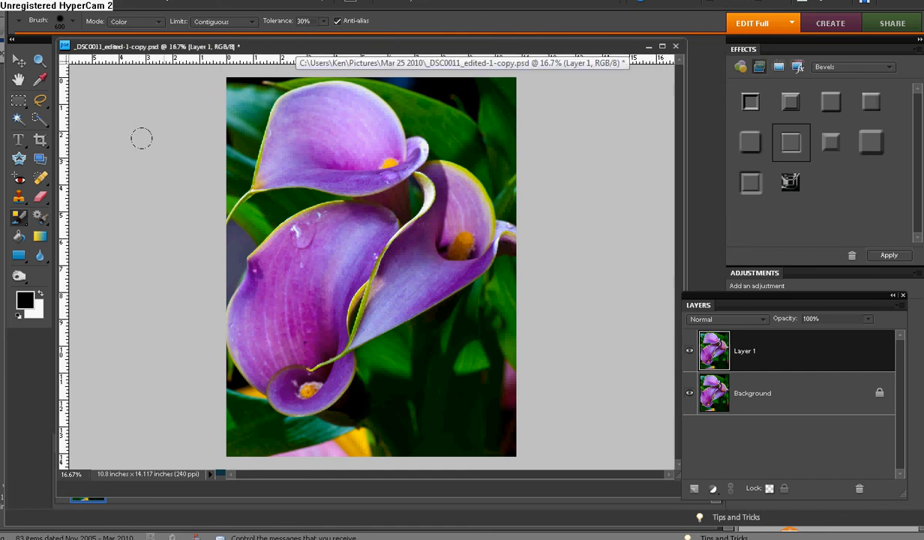
mouse_move(145, 165)
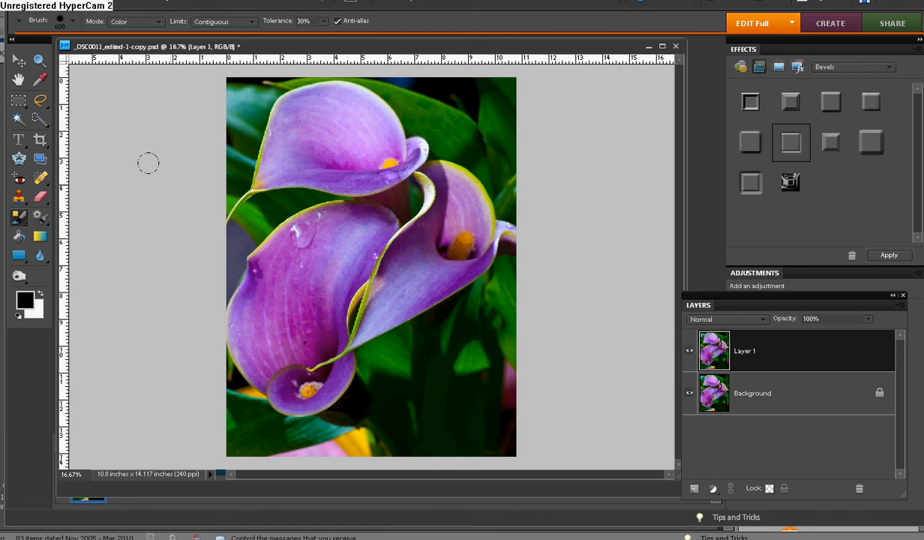
mouse_move(26, 305)
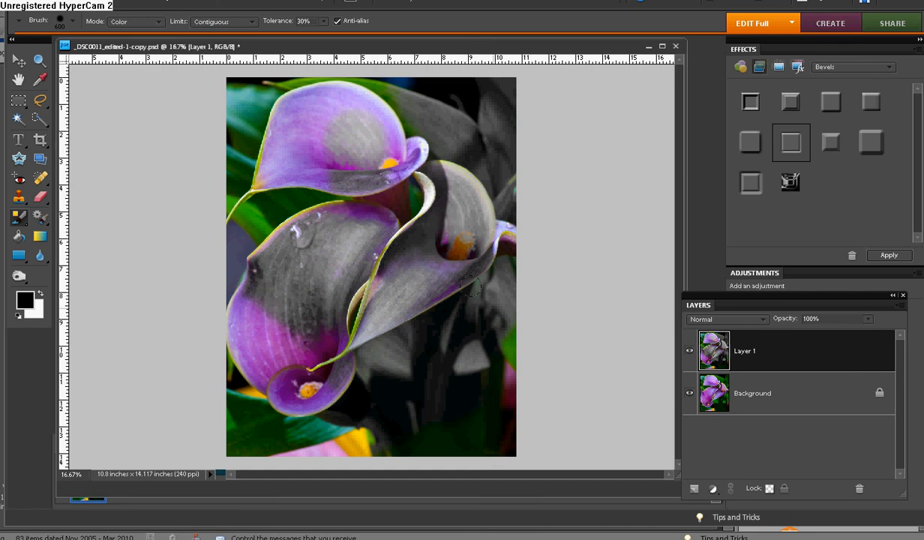
mouse_move(33, 189)
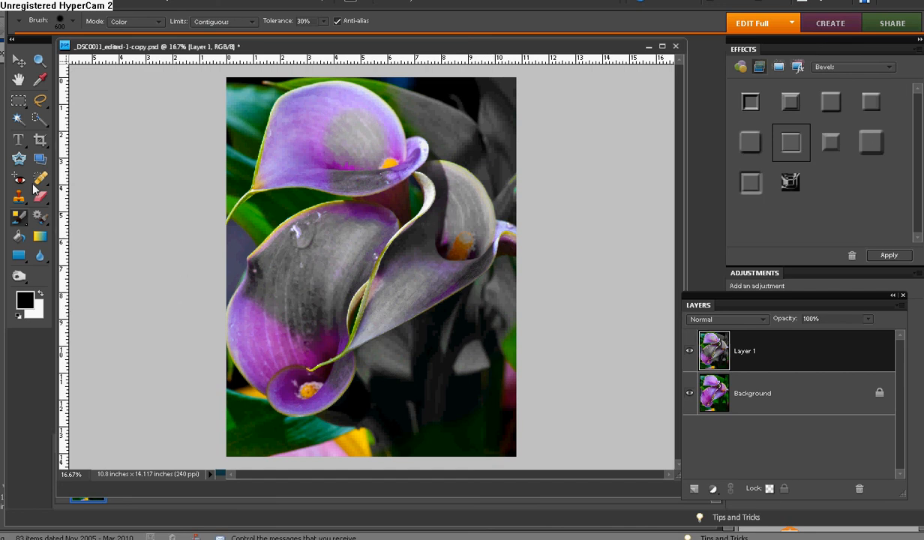
- Erase the grey from the top bloom's upper petal with the Eraser to restore purple
click(19, 178)
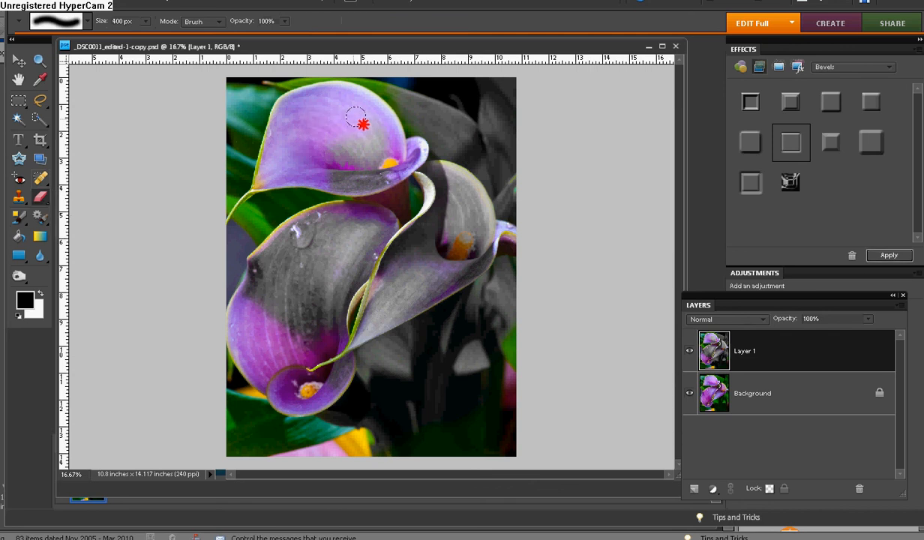
drag(360, 125, 375, 170)
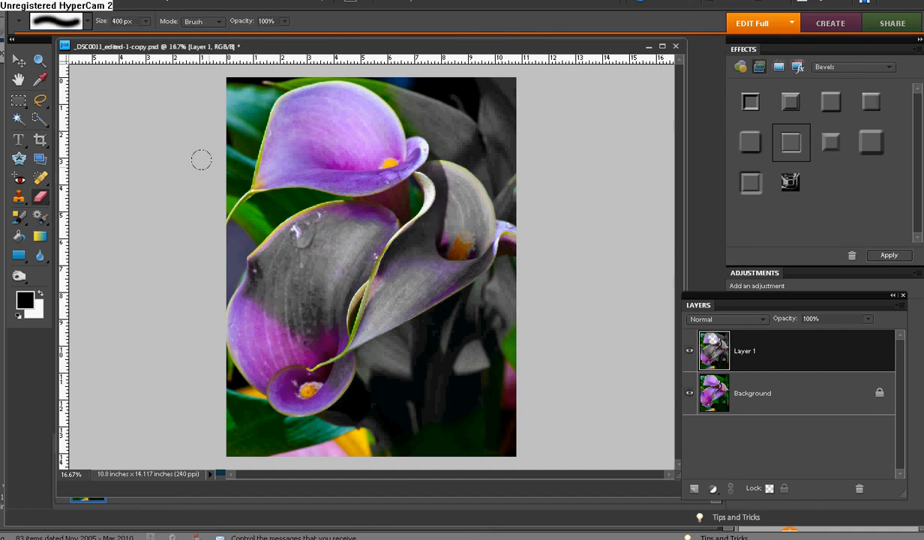
mouse_move(315, 184)
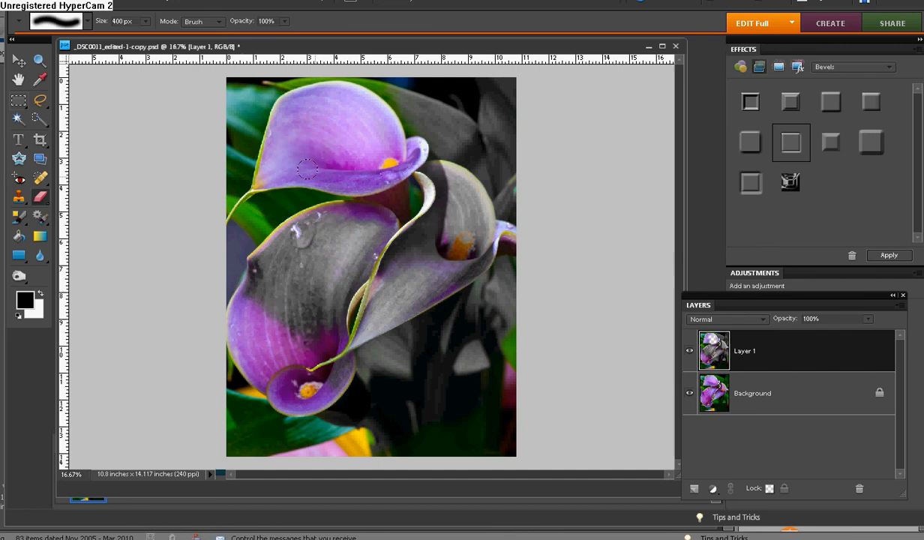
mouse_move(468, 281)
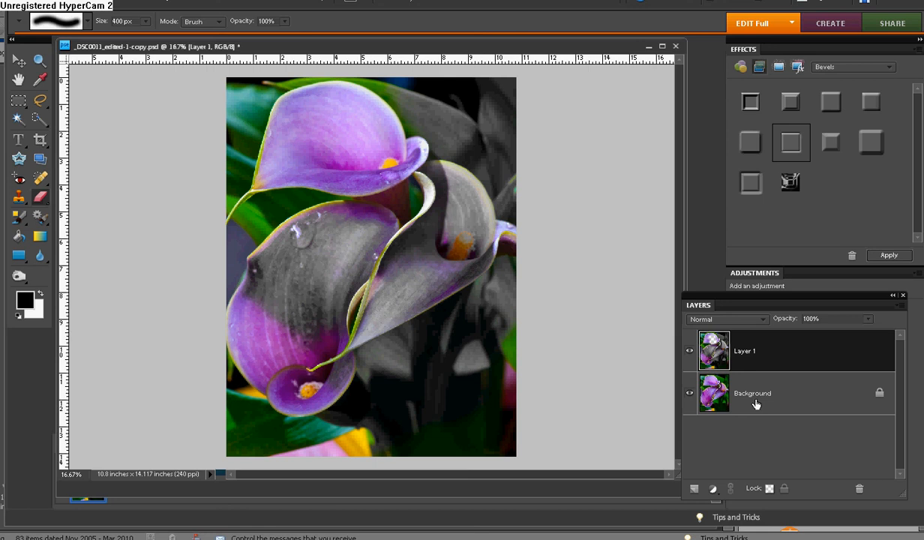
mouse_move(461, 216)
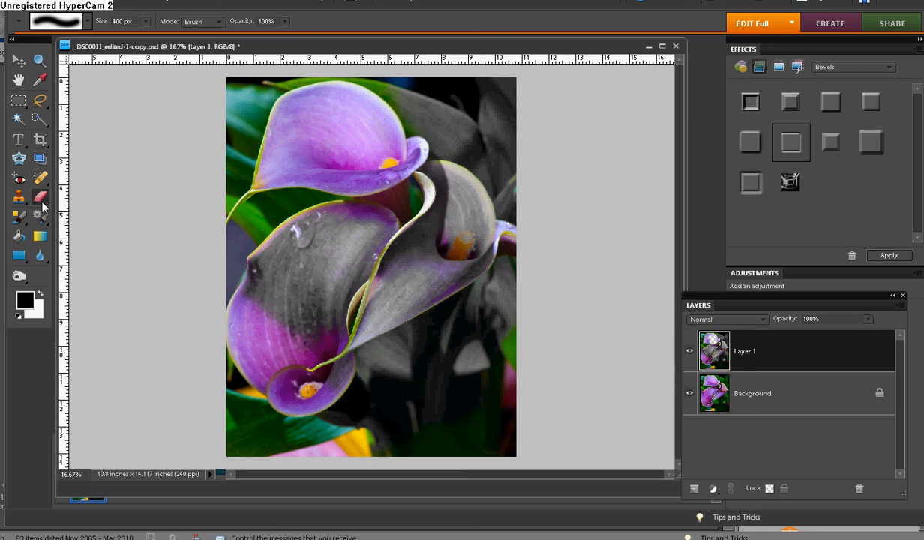
- Paint the right bloom's orange stamen grey with the Color Replacement Tool
click(18, 196)
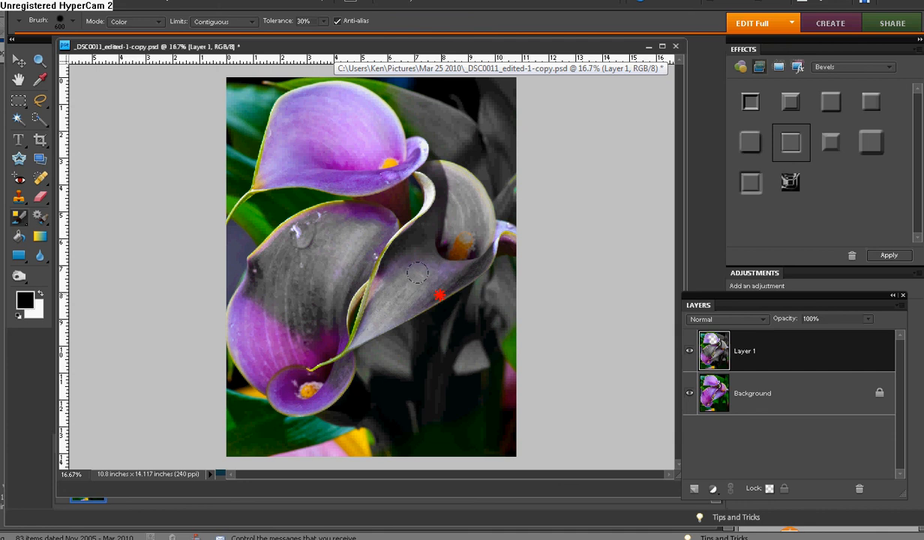
click(462, 268)
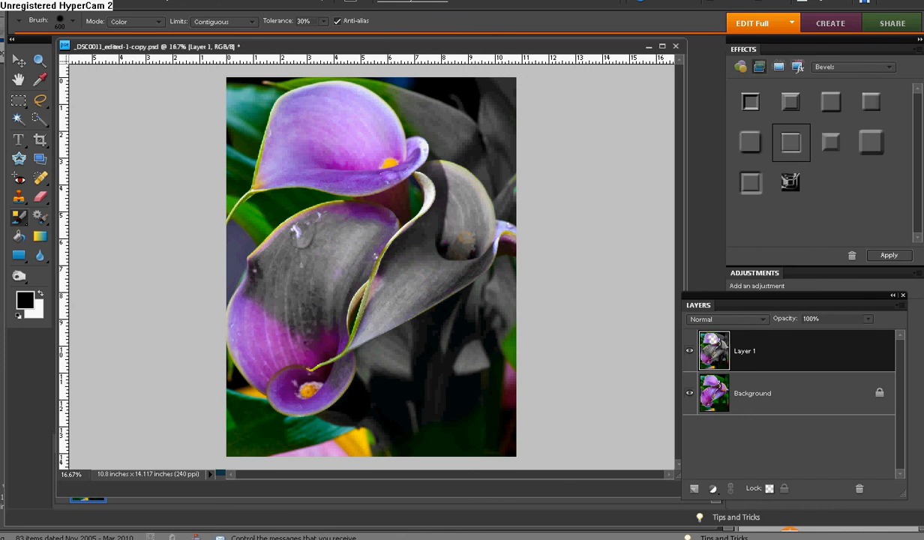
- Revert the photo to its last saved full-colour version via Edit > Revert
click(23, 6)
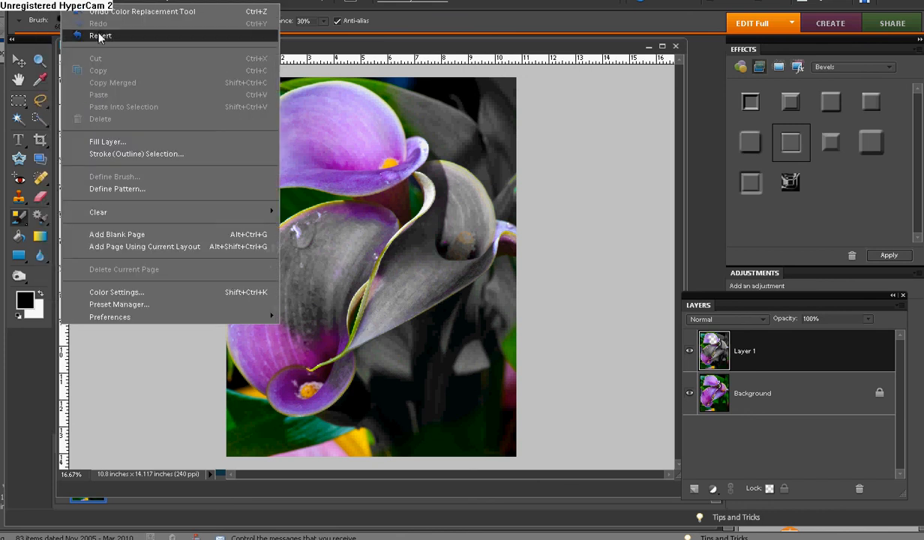
click(100, 36)
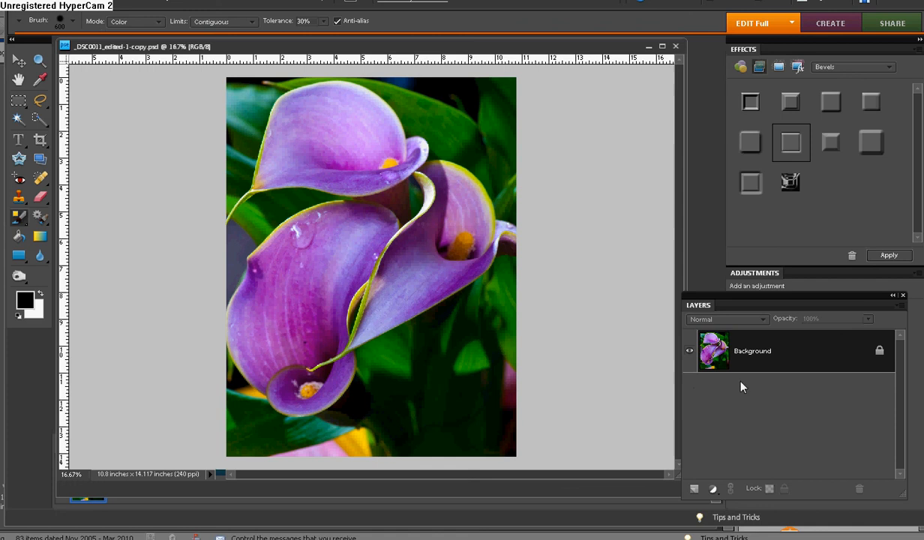
mouse_move(739, 347)
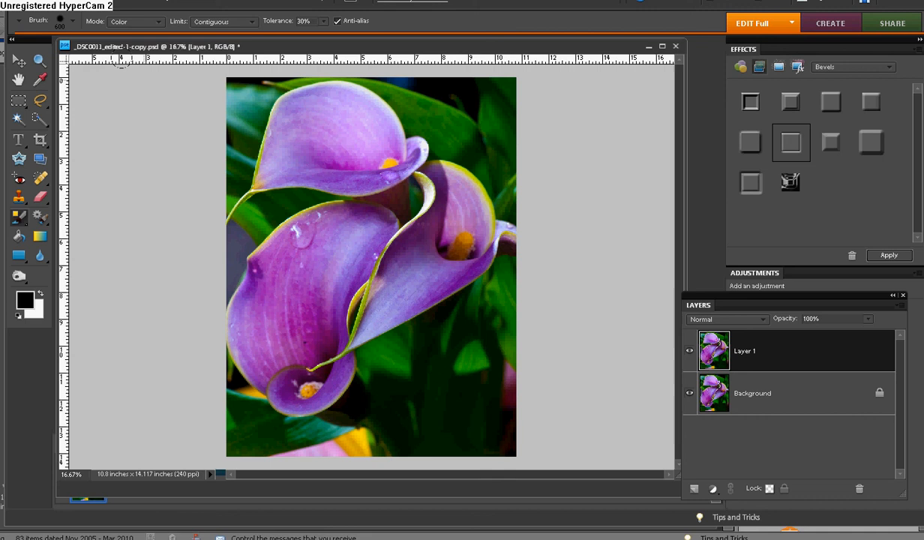
mouse_move(60, 21)
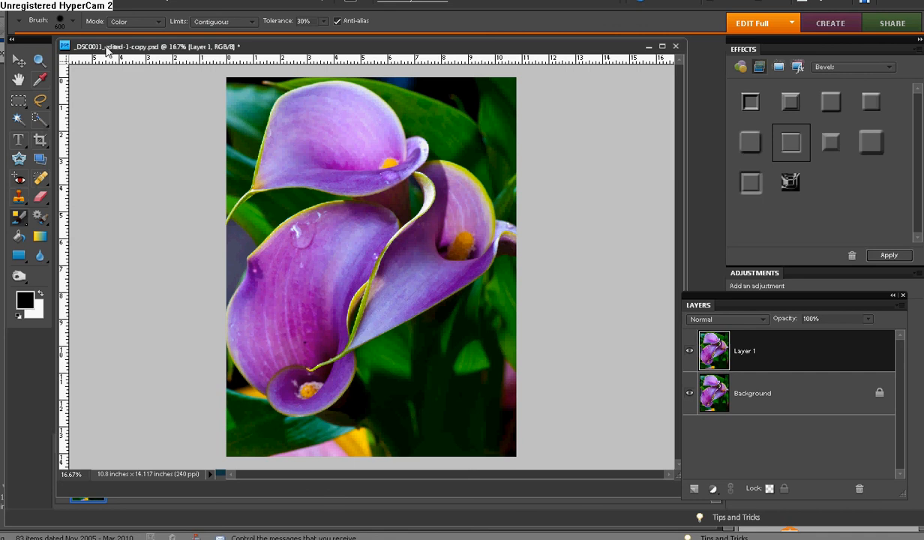
mouse_move(157, 30)
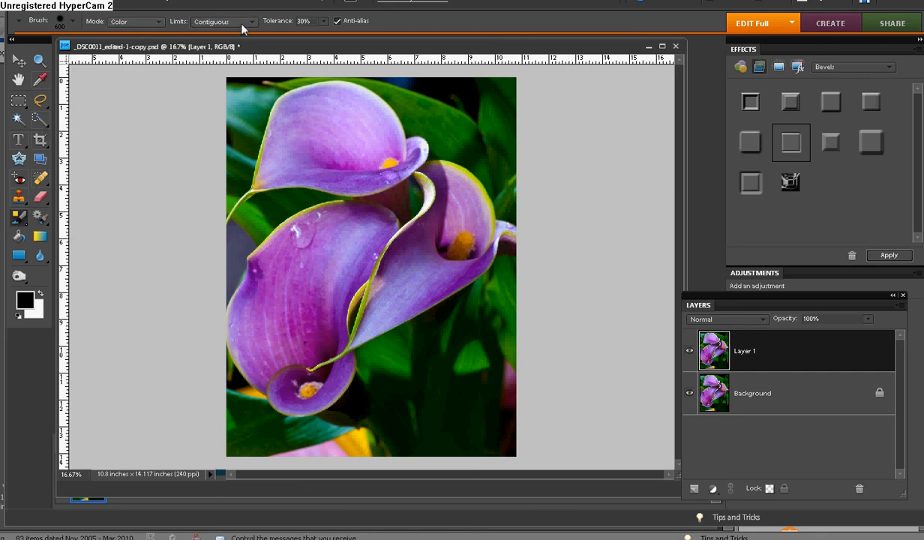
mouse_move(316, 21)
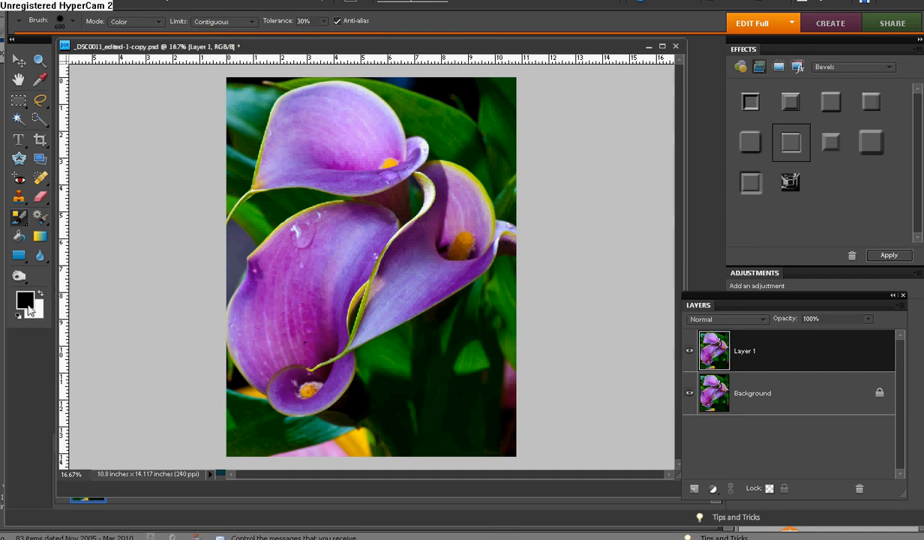
mouse_move(25, 300)
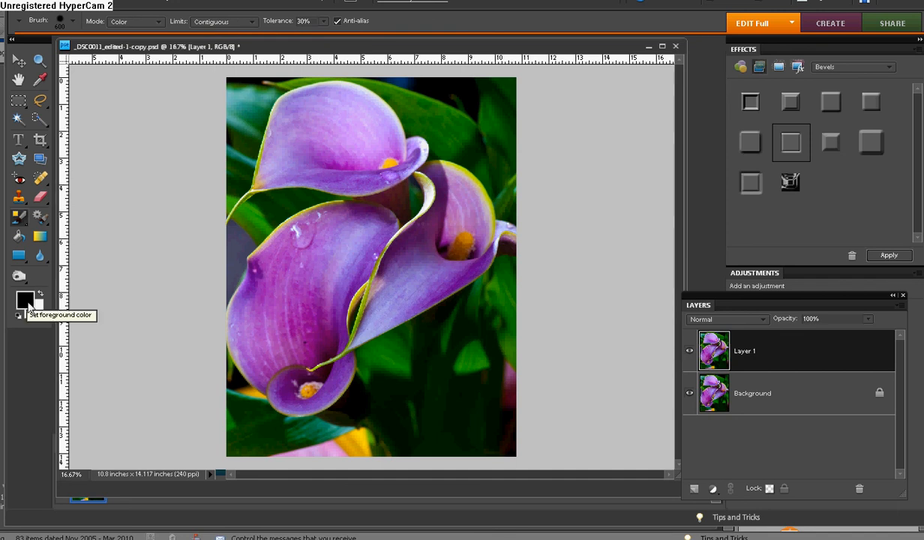
- Set the foreground colour to bright red in the Color Picker
click(24, 300)
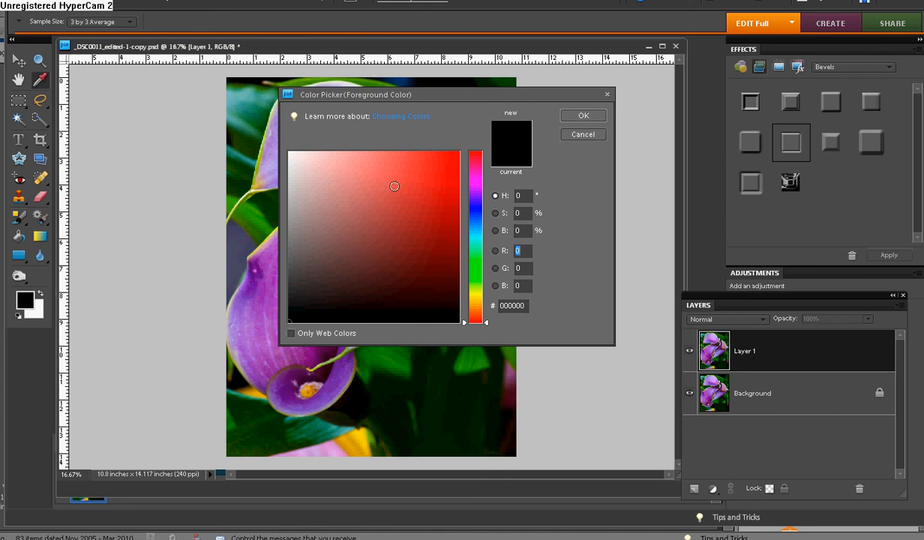
click(416, 184)
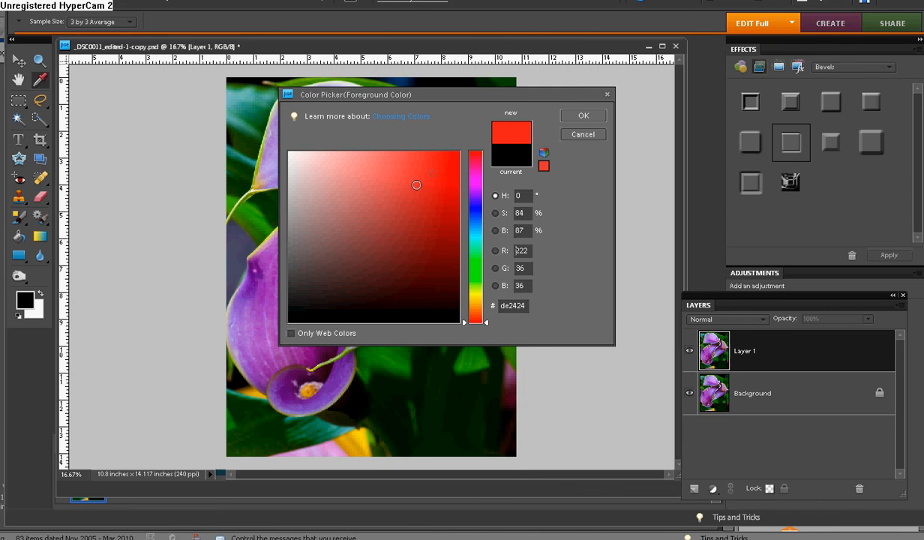
click(583, 115)
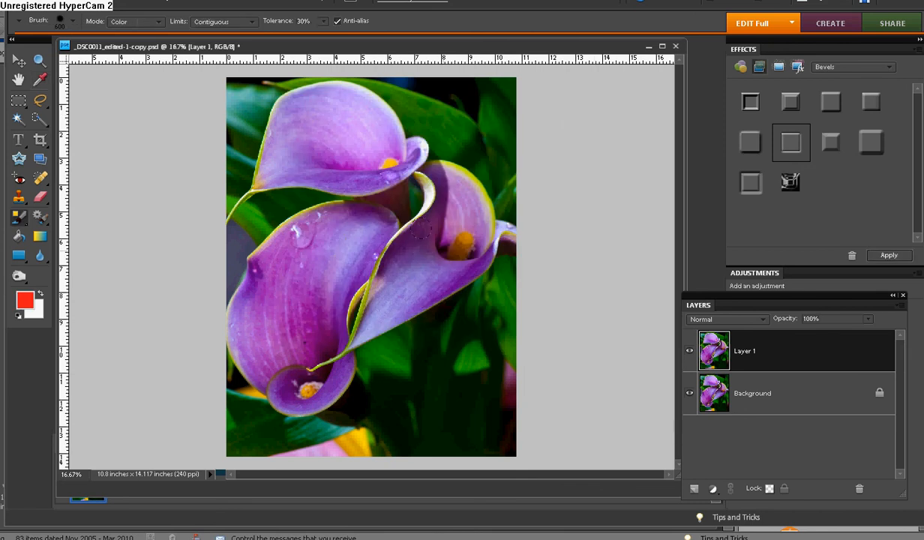
- Paint the front, lower and top blooms red with the Color Replacement Tool
click(336, 241)
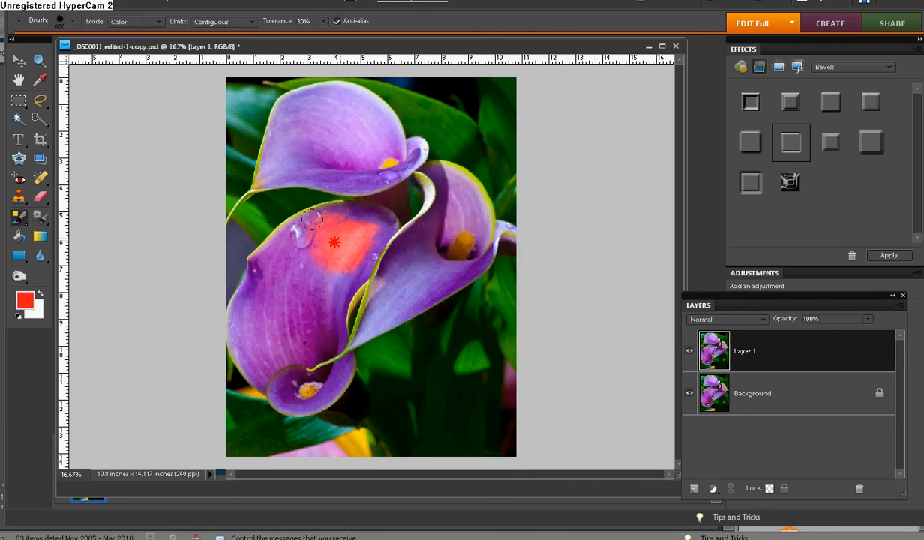
drag(335, 241, 300, 266)
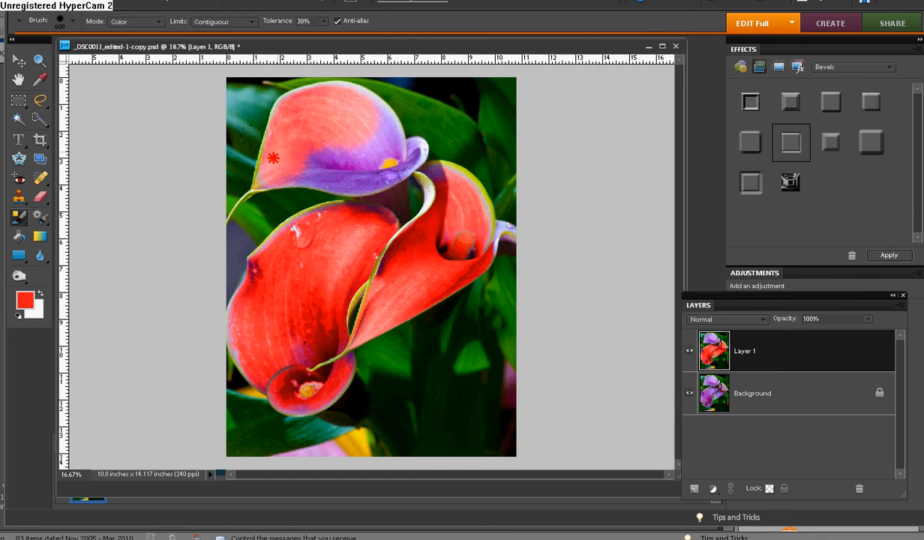
drag(274, 158, 367, 126)
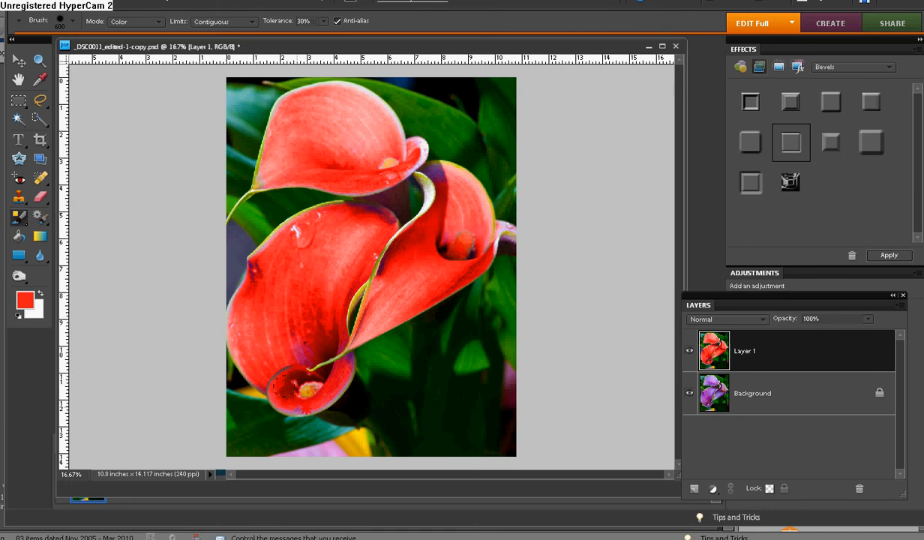
mouse_move(576, 287)
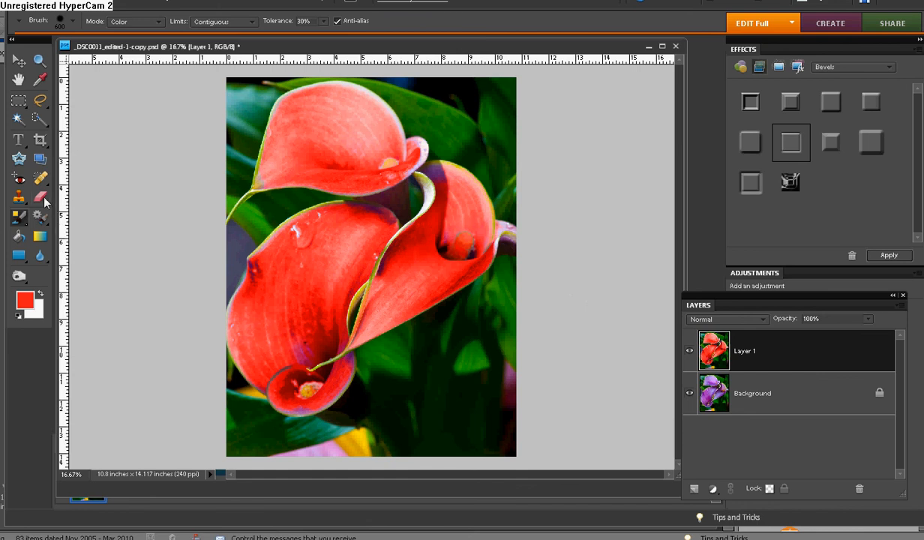
- Switch to the Eraser tool with a 200 px brush
click(19, 197)
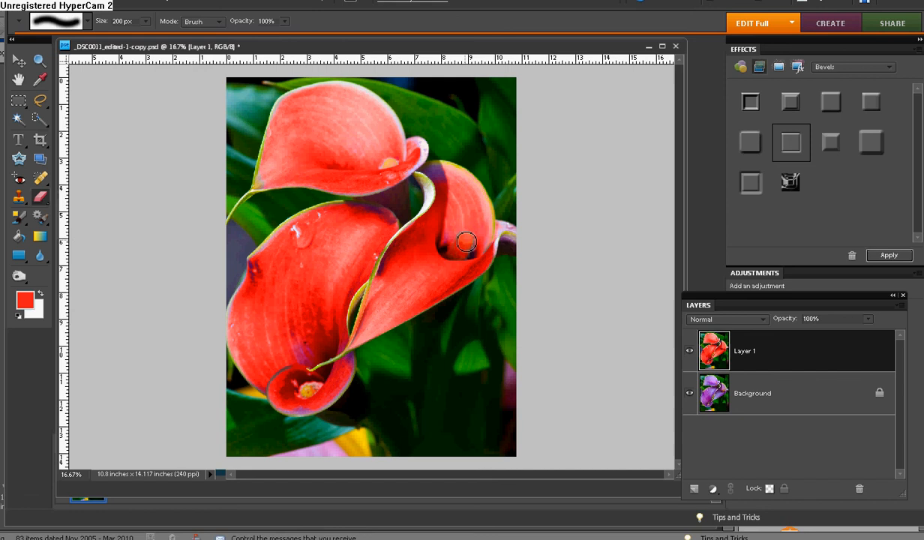
mouse_move(458, 255)
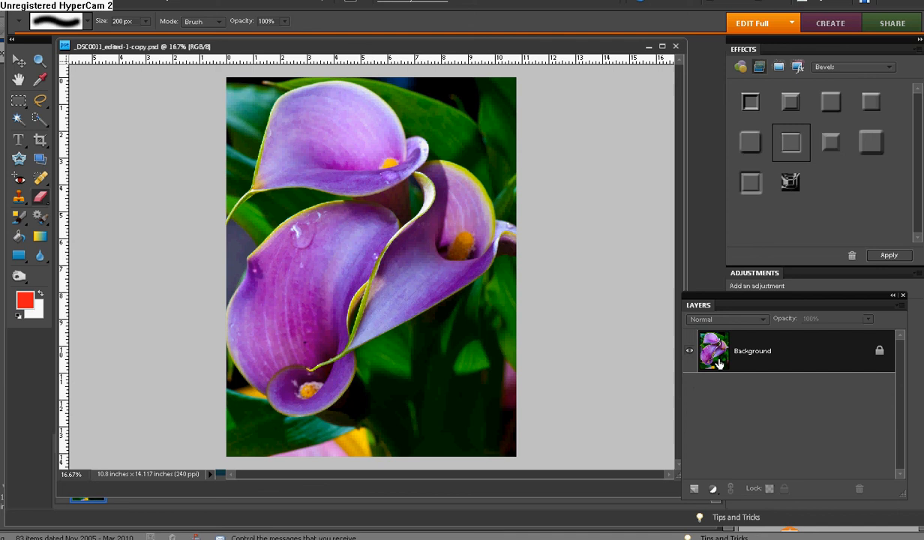
mouse_move(720, 362)
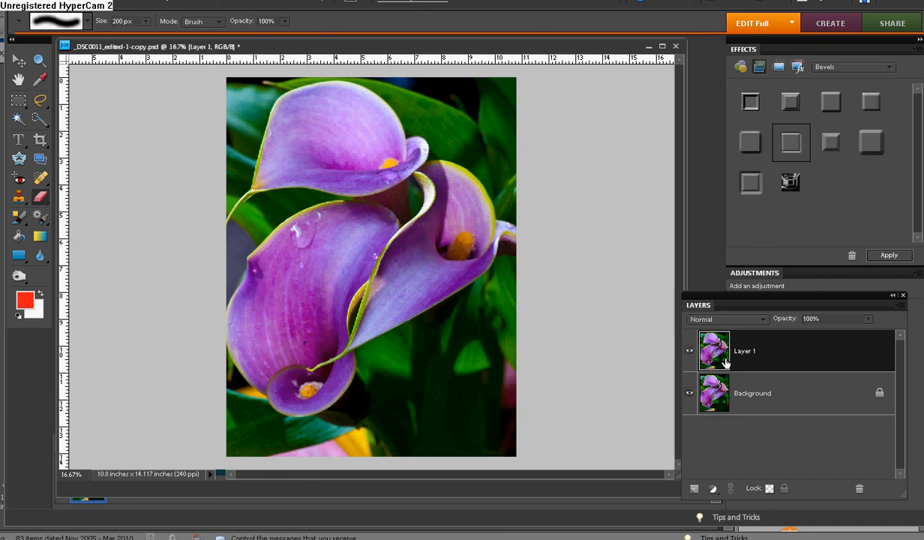
mouse_move(566, 234)
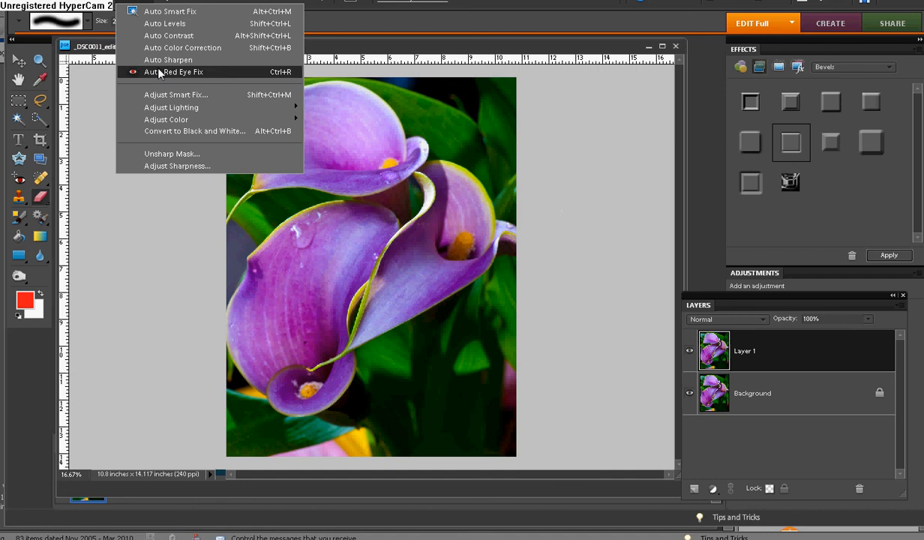
mouse_move(166, 119)
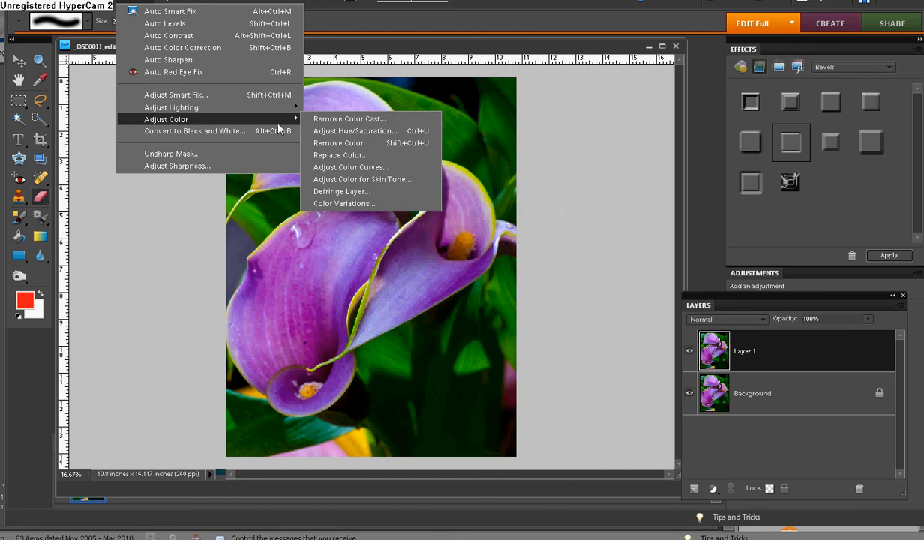
- Open Enhance > Adjust Color > Replace Color for Layer 1
click(340, 155)
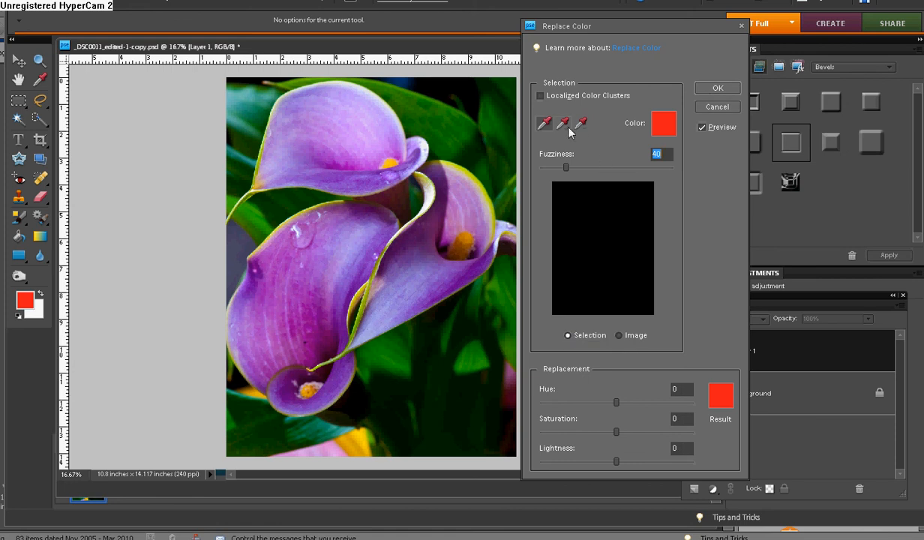
mouse_move(545, 123)
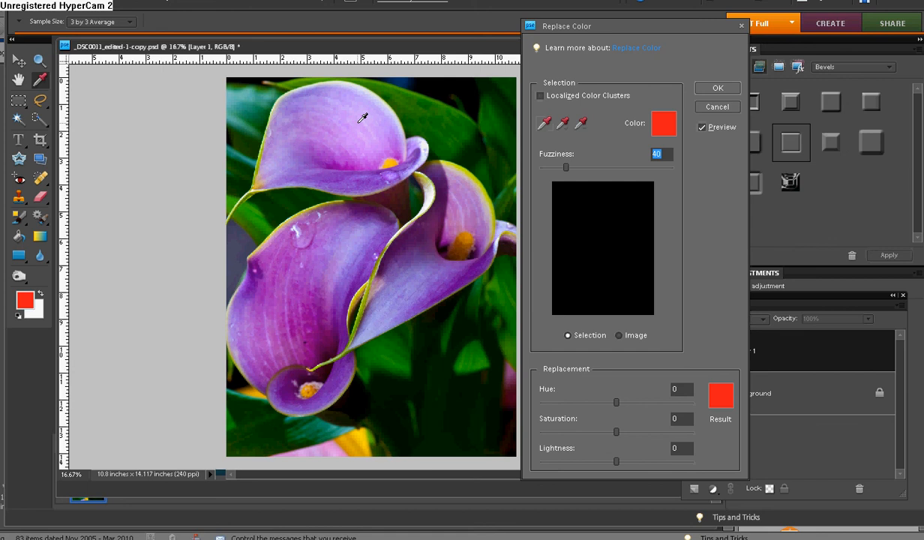
- Sample the top bloom's lilac and begin raising Fuzziness above 40
click(347, 113)
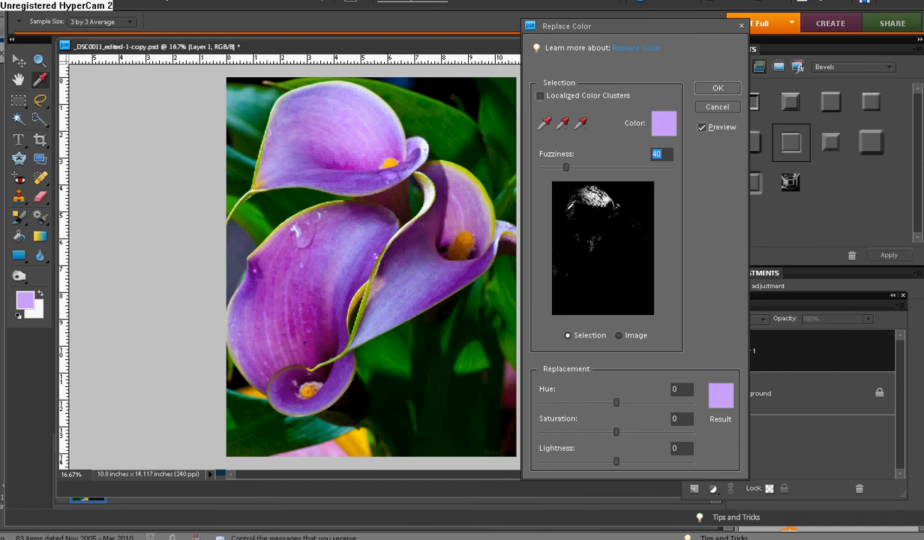
mouse_move(517, 207)
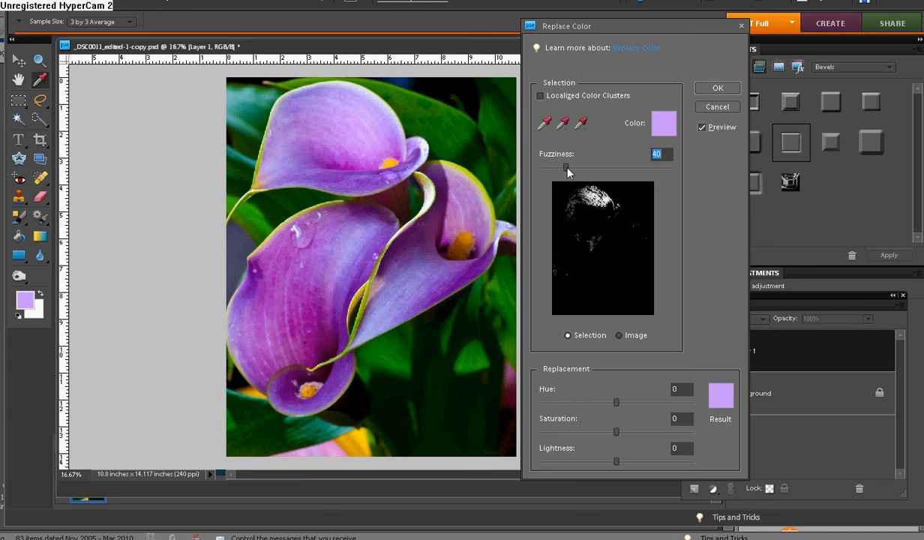
mouse_move(568, 169)
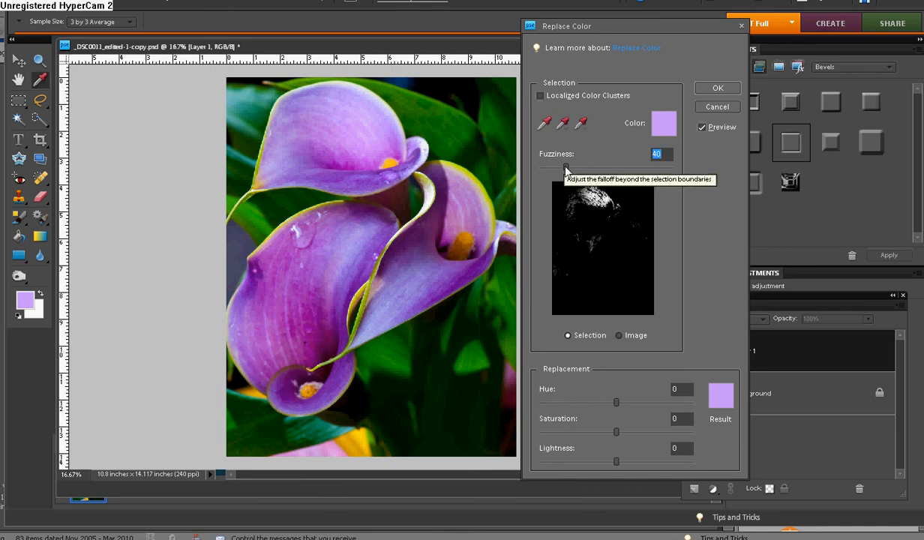
drag(567, 166, 577, 167)
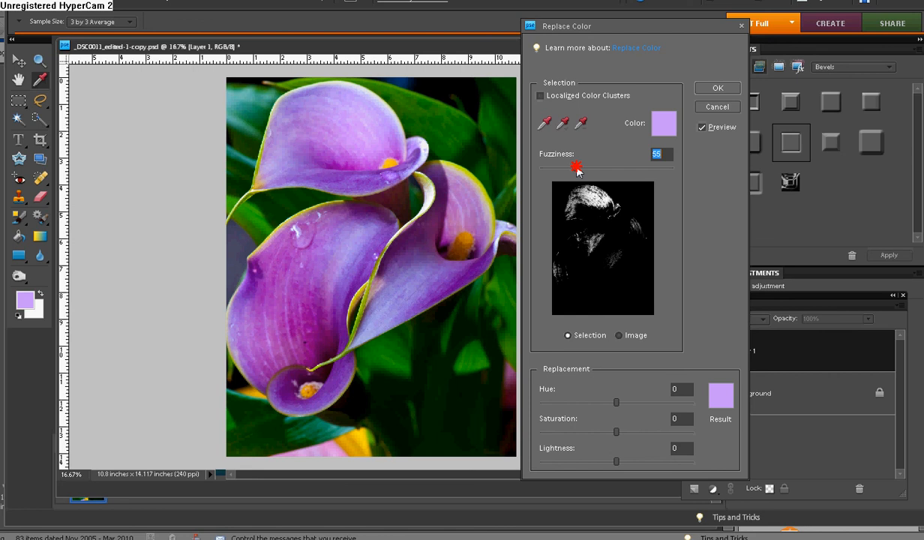
drag(575, 167, 586, 169)
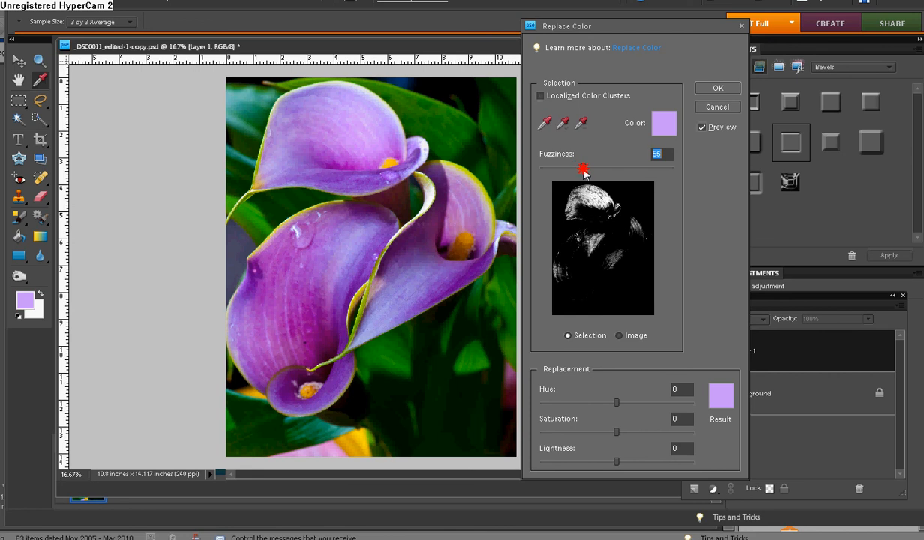
drag(584, 170, 599, 170)
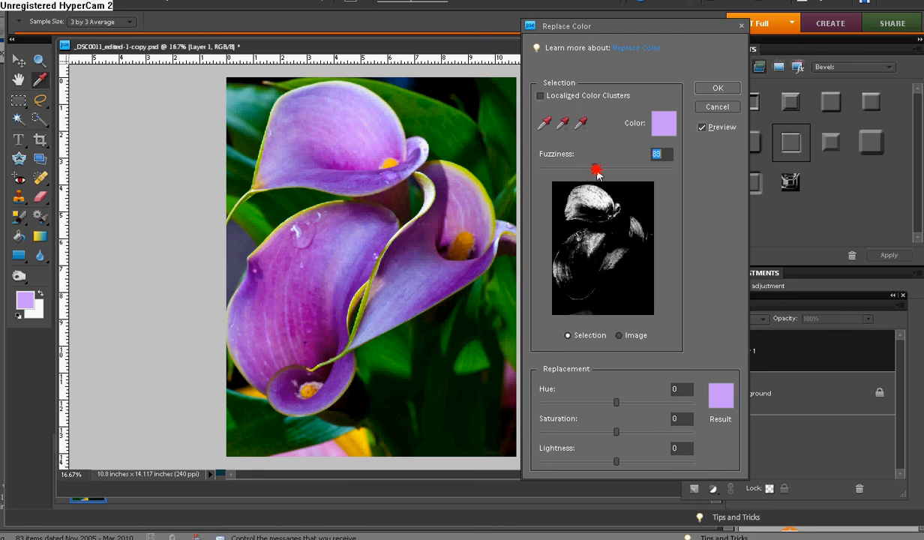
- Keep raising Fuzziness to 164 so the mask covers all three blooms
drag(598, 168, 616, 168)
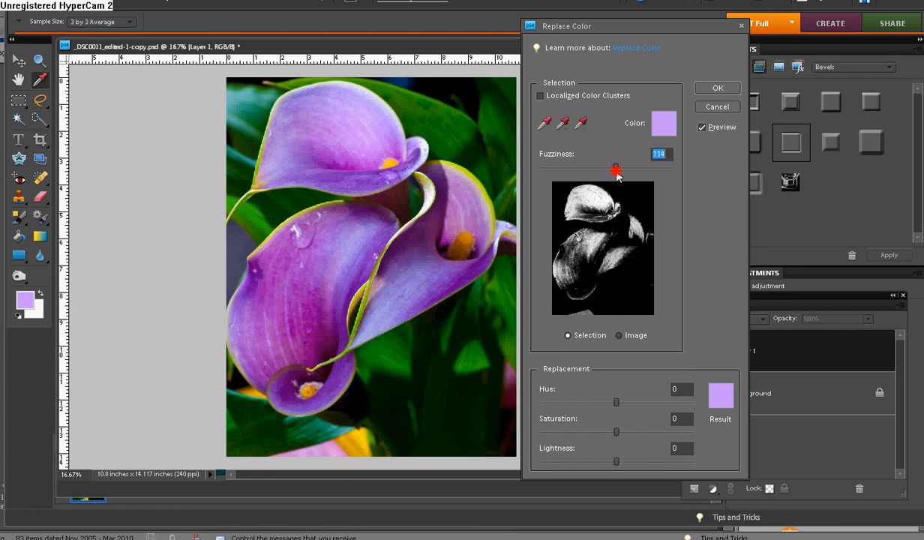
drag(617, 171, 638, 171)
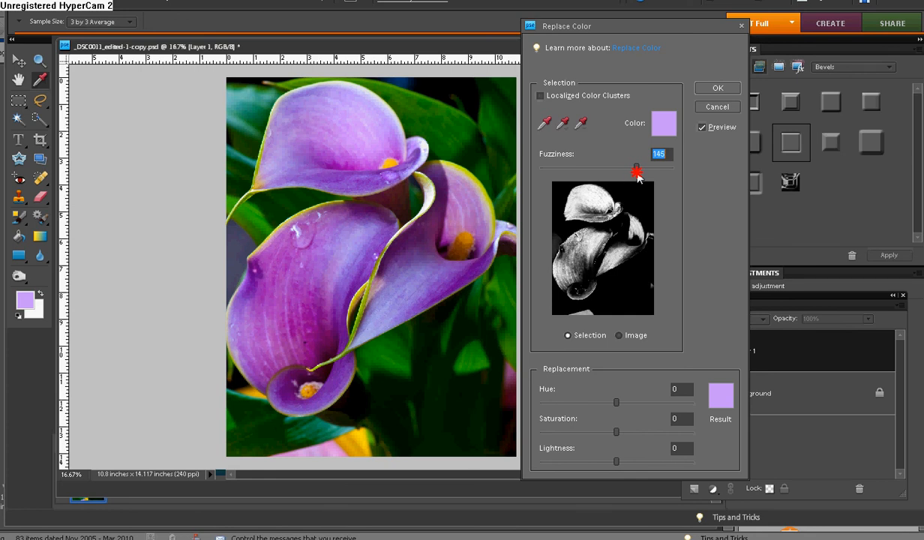
drag(637, 170, 643, 169)
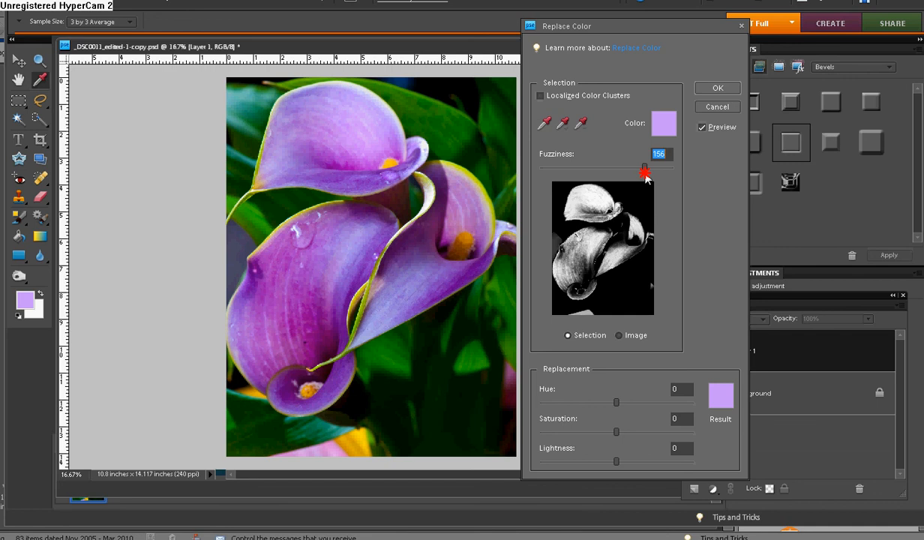
drag(642, 167, 647, 168)
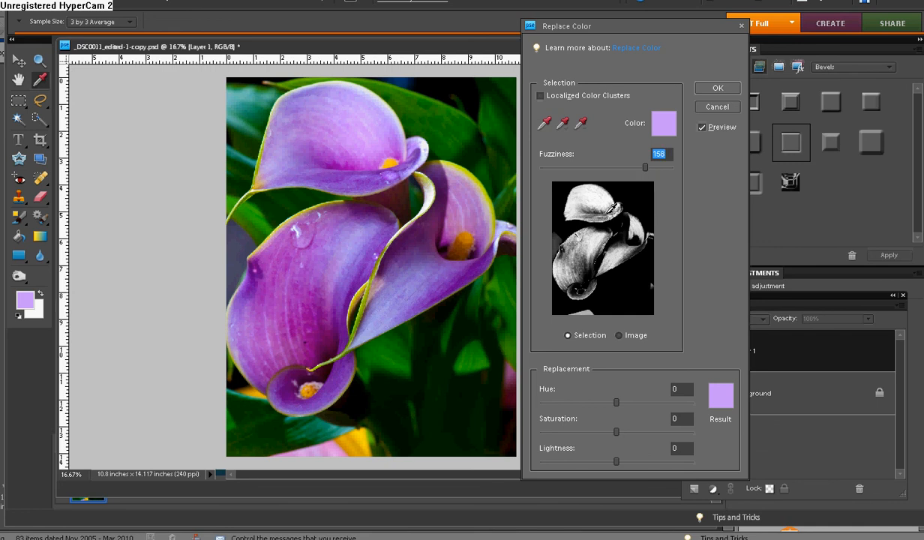
drag(646, 167, 649, 169)
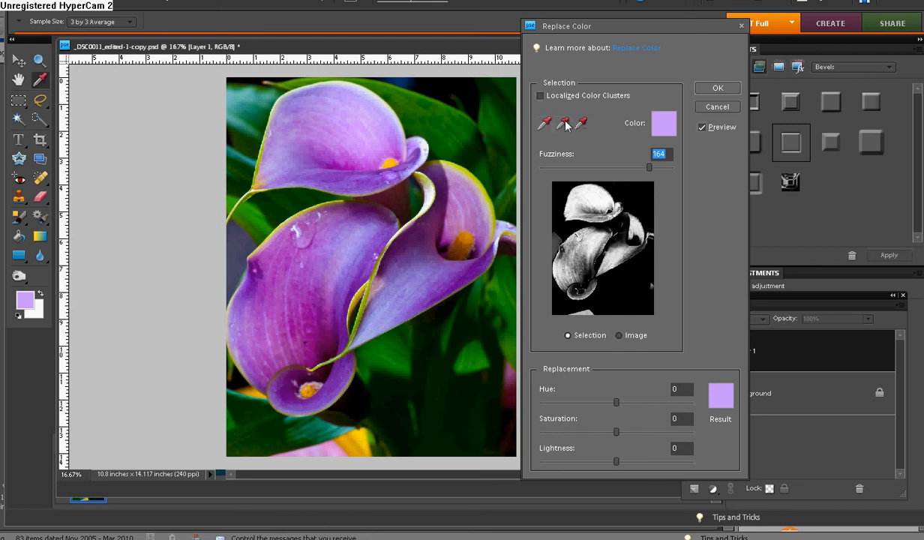
mouse_move(565, 123)
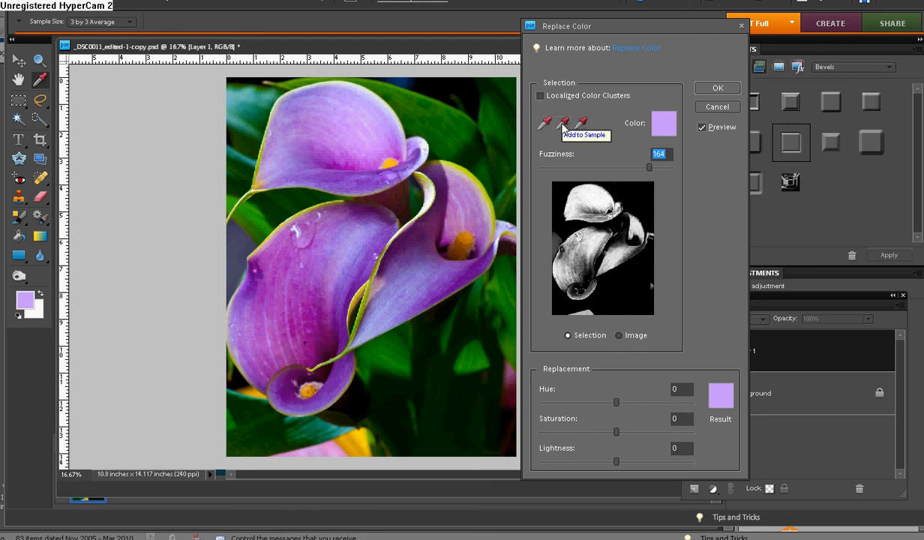
- Add a deeper petal purple to the sample using the Add to Sample eyedropper
click(582, 124)
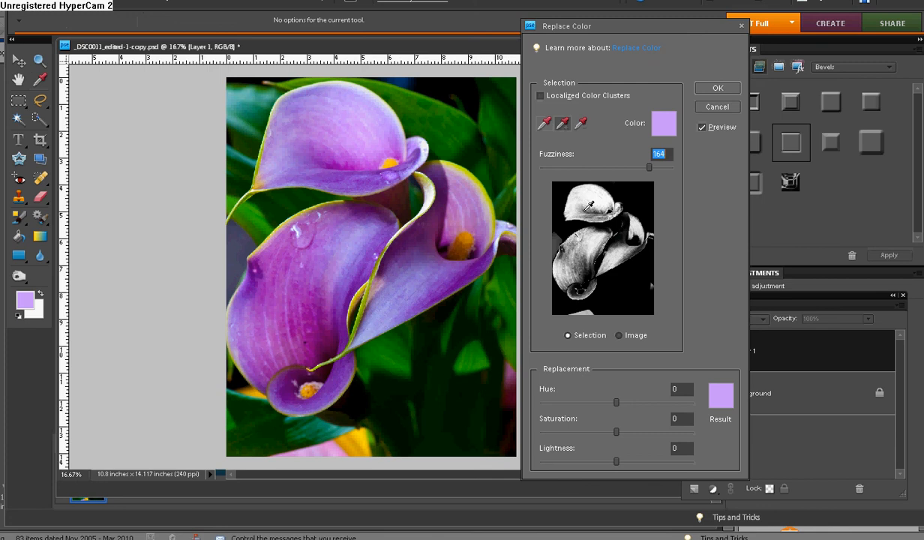
mouse_move(349, 161)
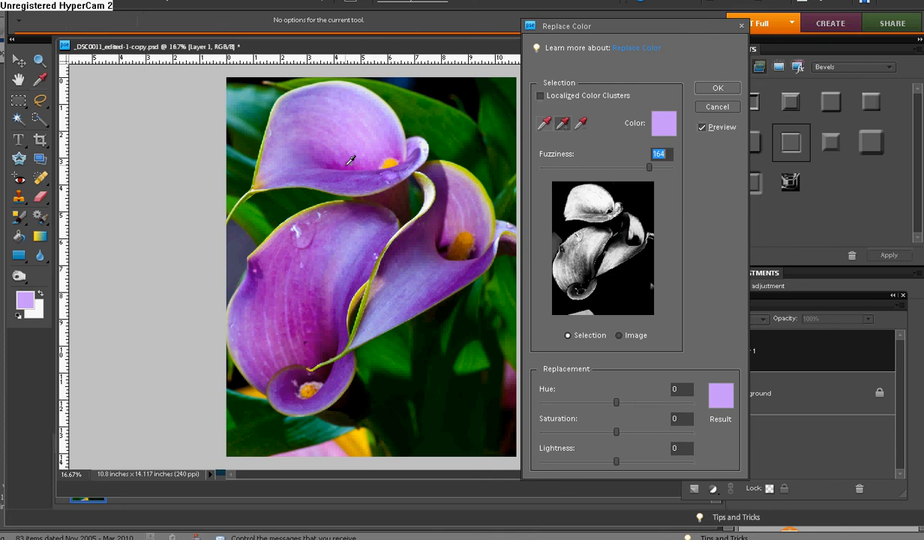
click(358, 163)
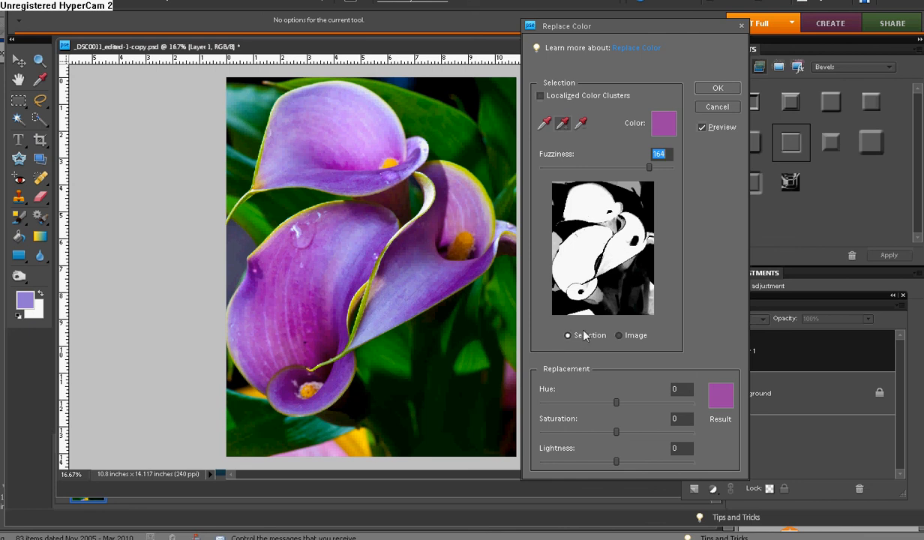
mouse_move(612, 399)
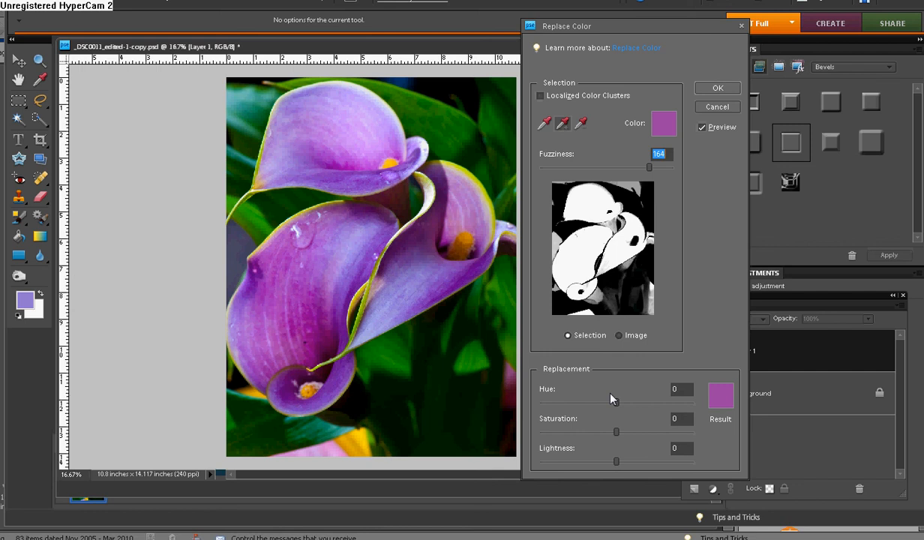
mouse_move(563, 349)
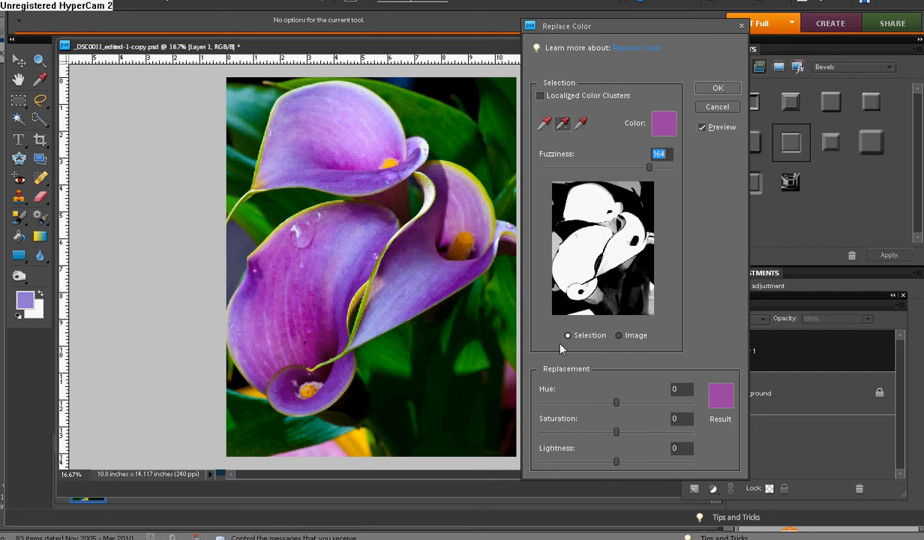
mouse_move(679, 403)
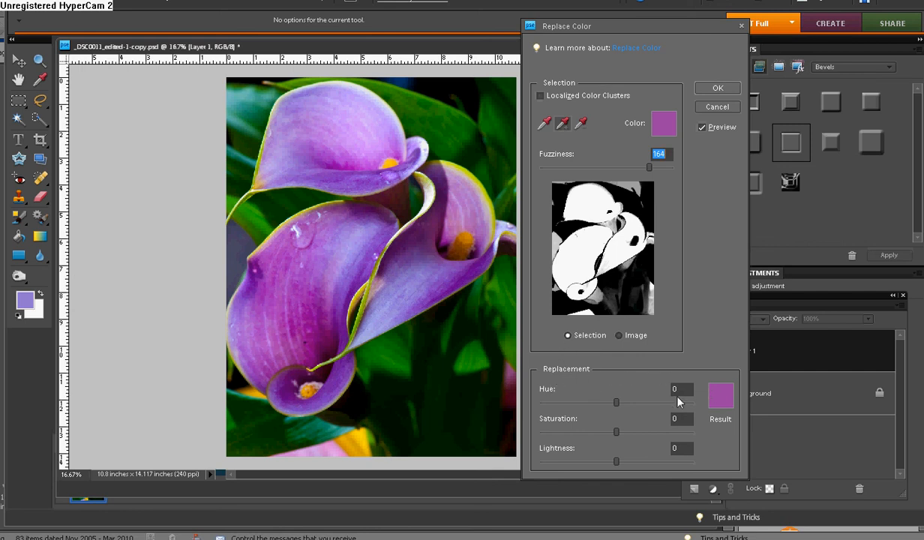
mouse_move(592, 385)
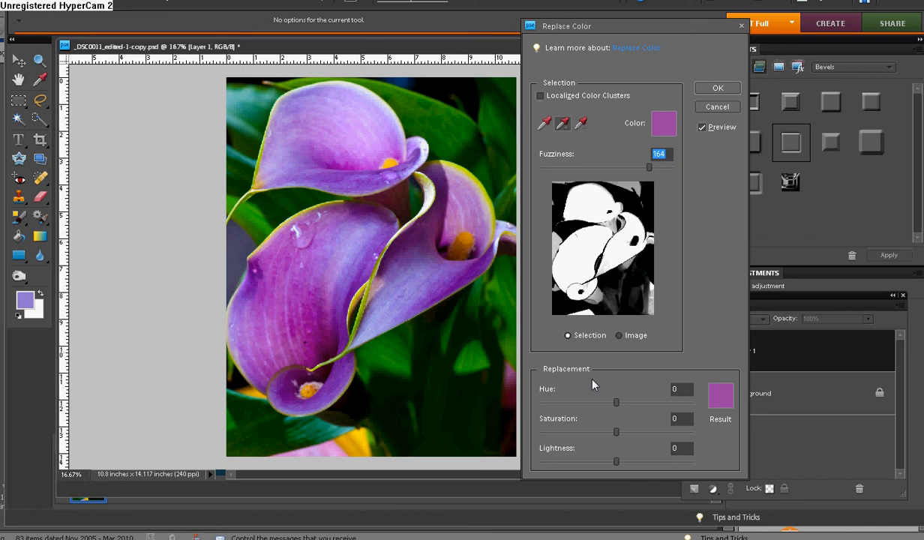
mouse_move(718, 398)
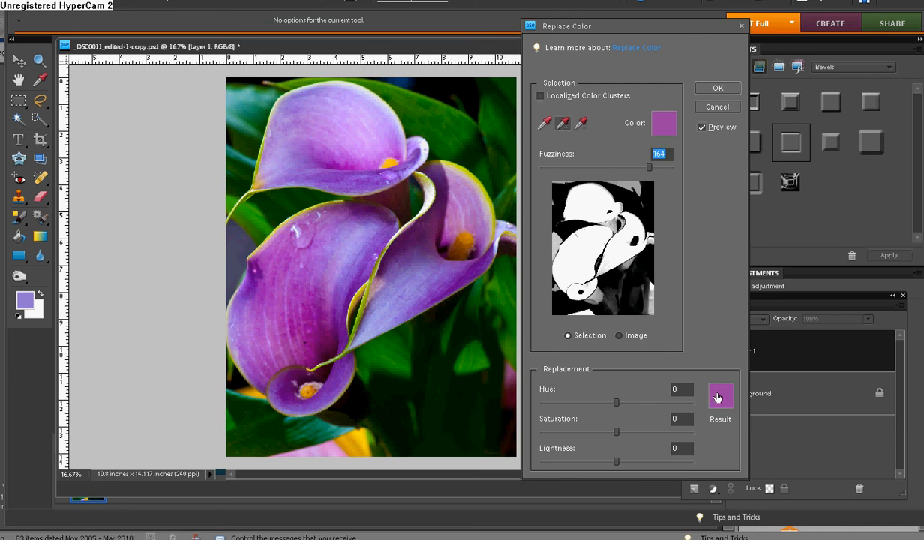
mouse_move(720, 396)
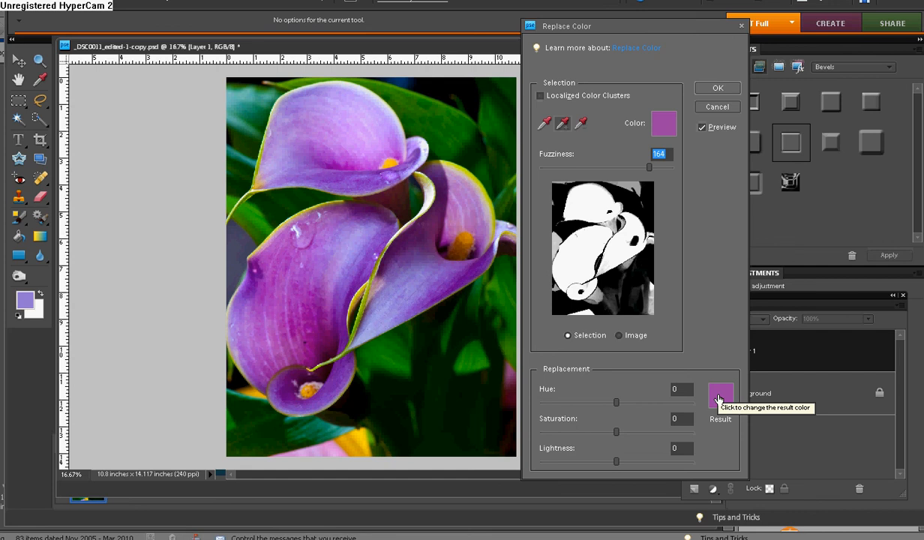
- Set a pink-red Result colour (hue +54, saturation +61) and lower Lightness to -14
click(720, 396)
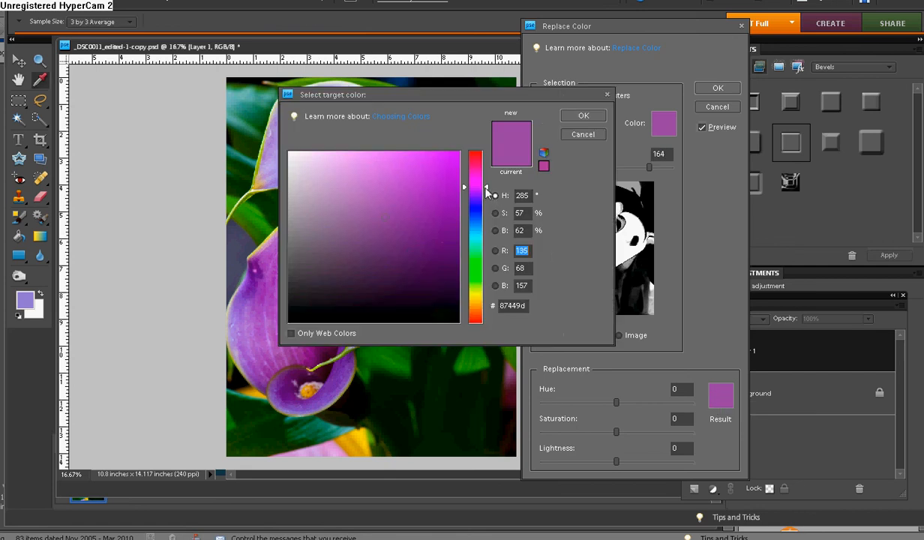
click(456, 158)
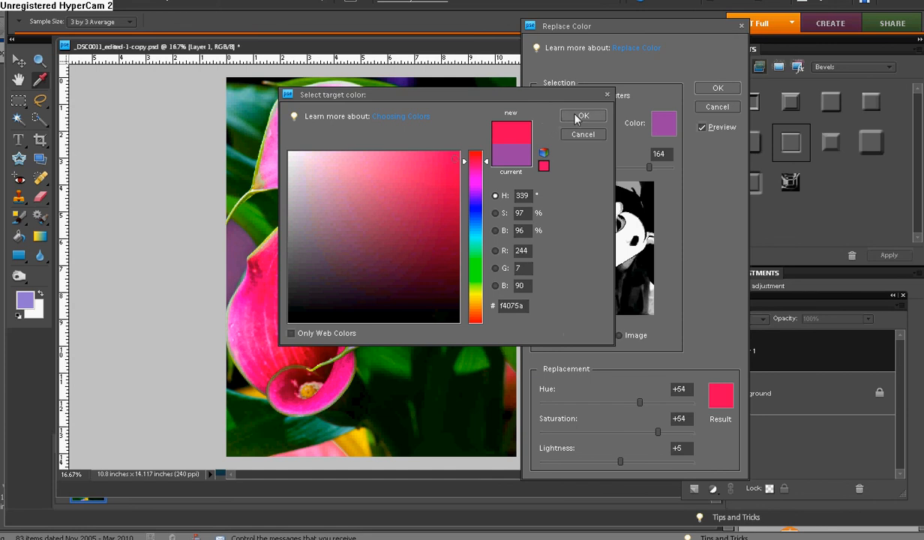
click(583, 115)
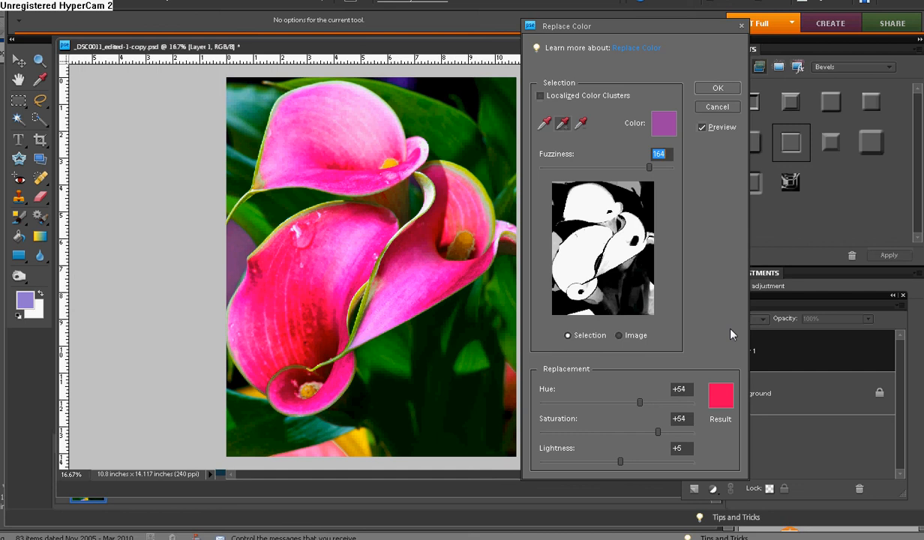
mouse_move(739, 437)
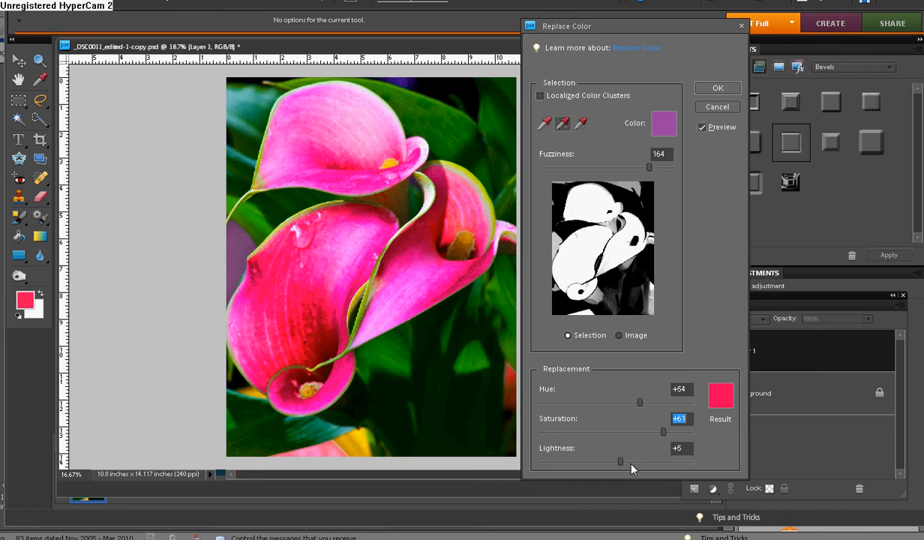
mouse_move(621, 463)
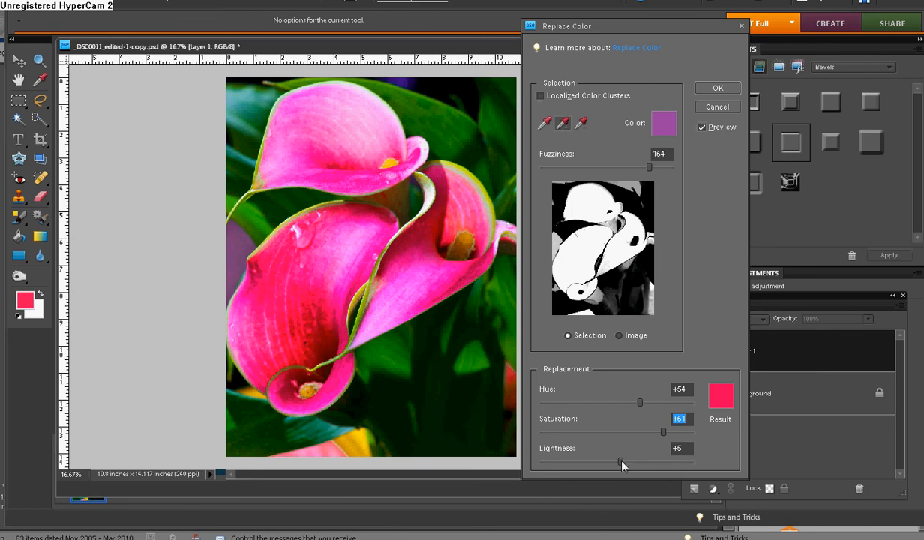
drag(621, 460, 608, 459)
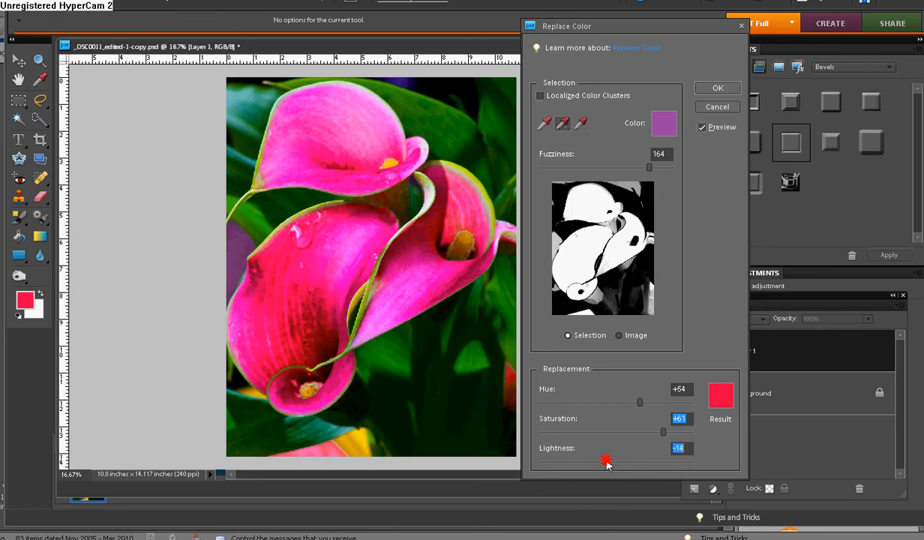